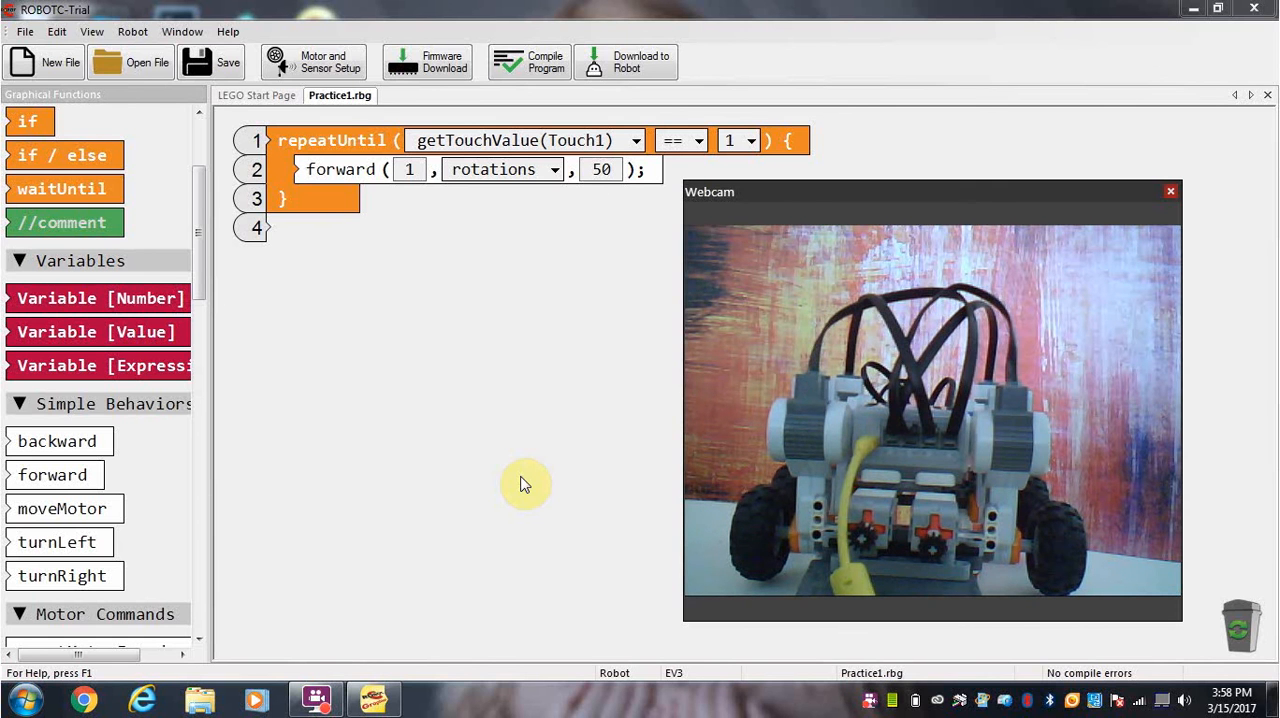
pyautogui.moveTo(735, 140)
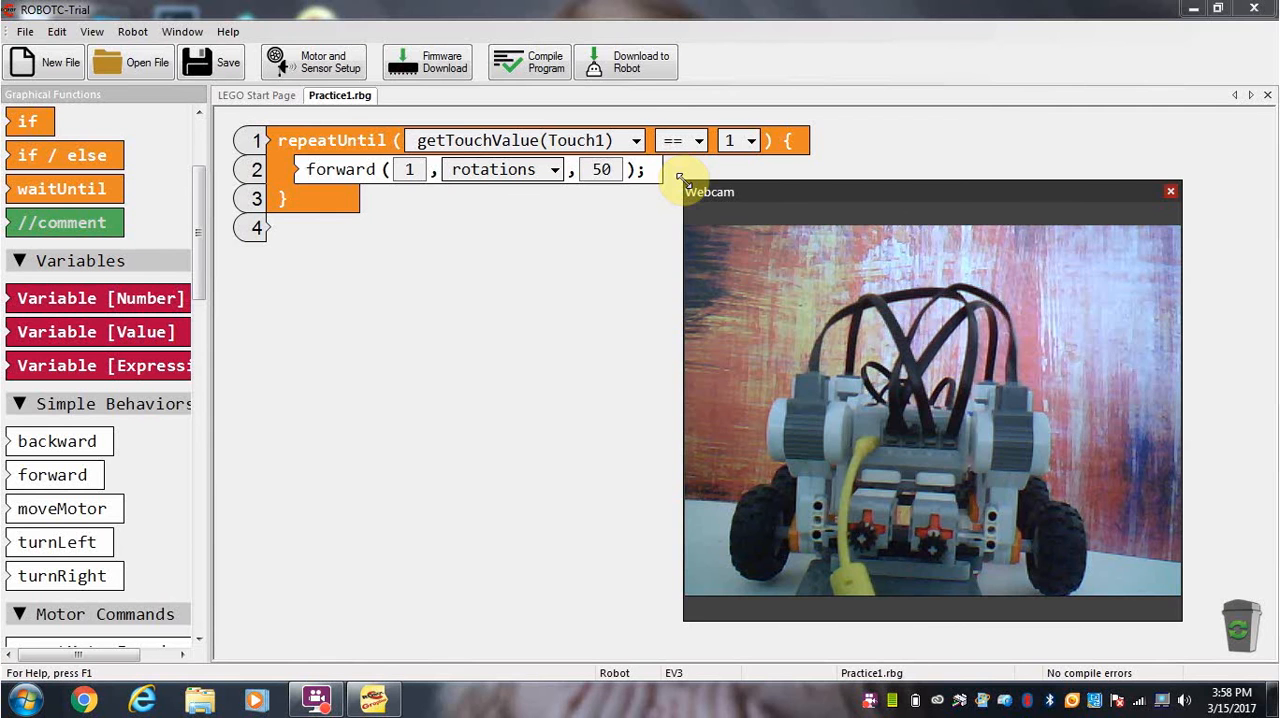
# Step: Convert the graphical Practice1 program into the text file Practice1.c via View menu
pyautogui.moveTo(710, 191); pyautogui.dragTo(752, 221)
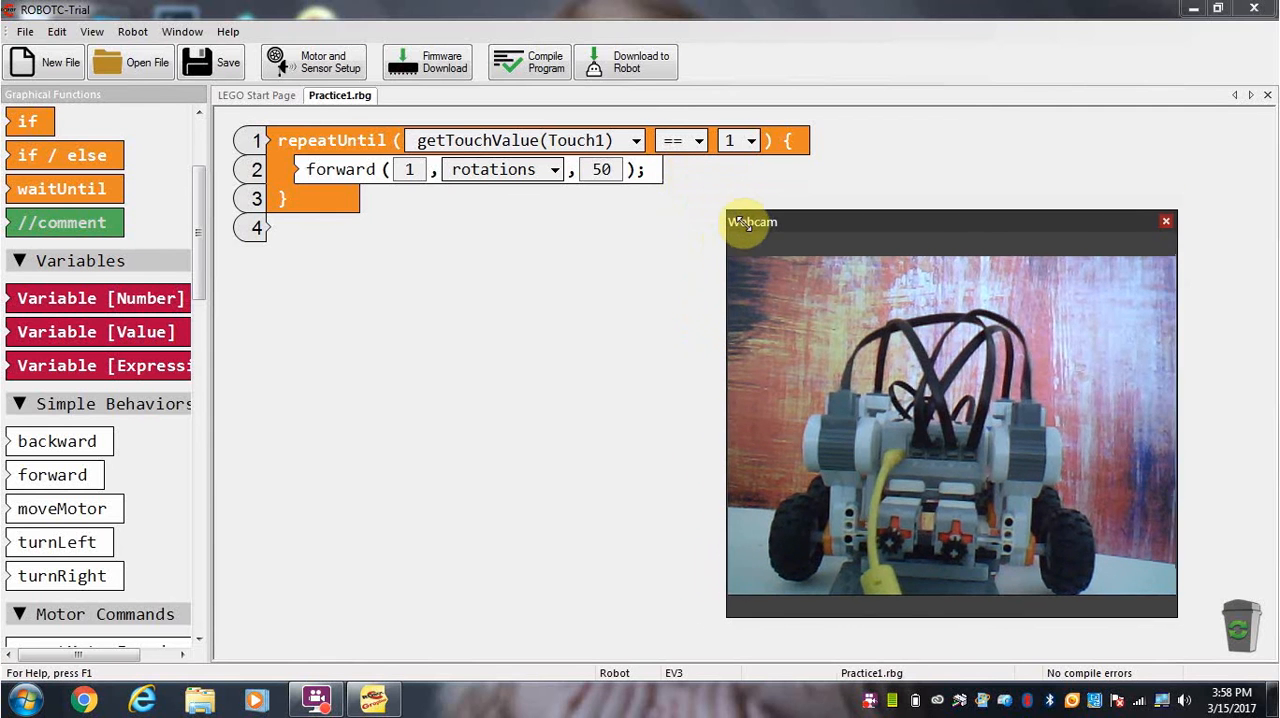
pyautogui.moveTo(752, 221); pyautogui.dragTo(822, 300)
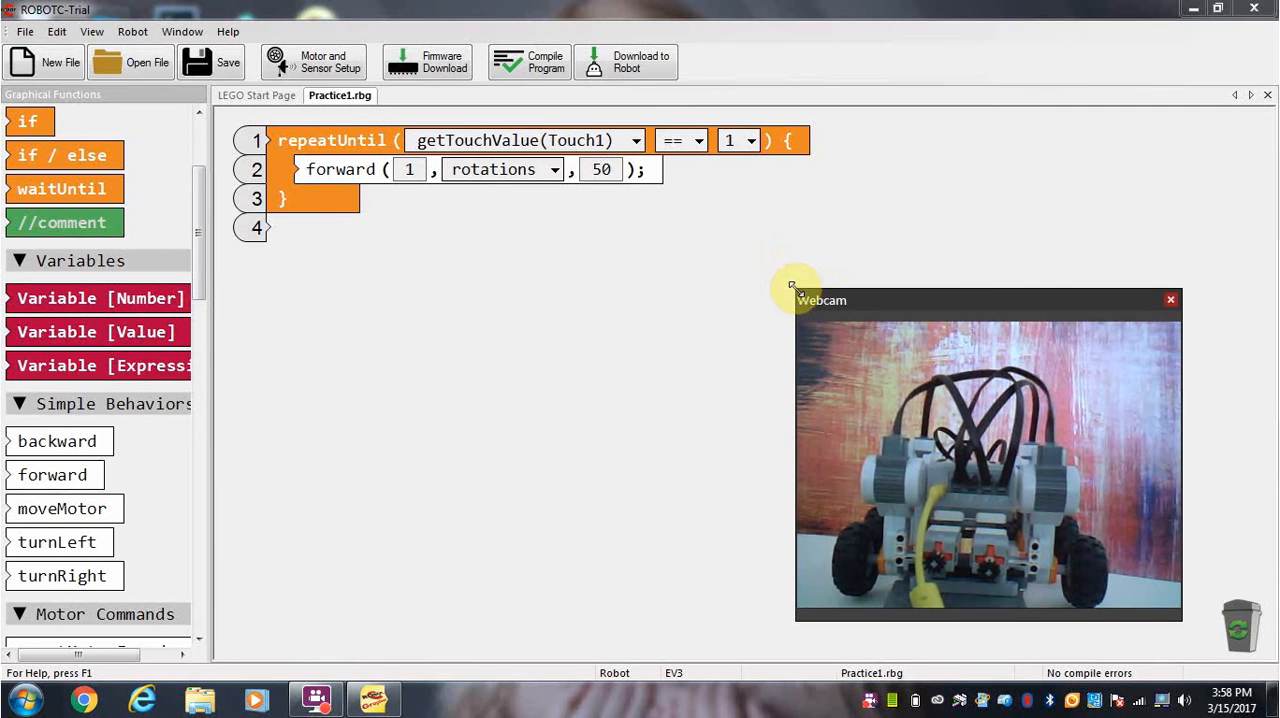
pyautogui.moveTo(600, 222)
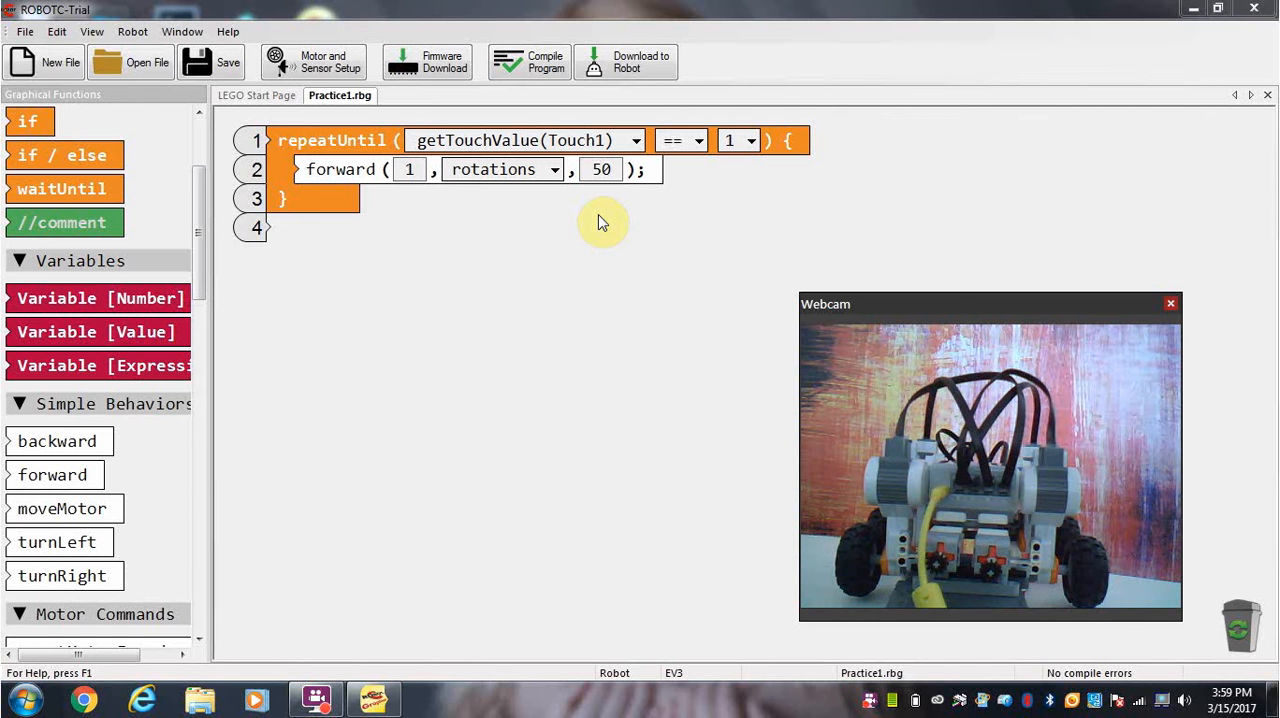
pyautogui.moveTo(540, 190)
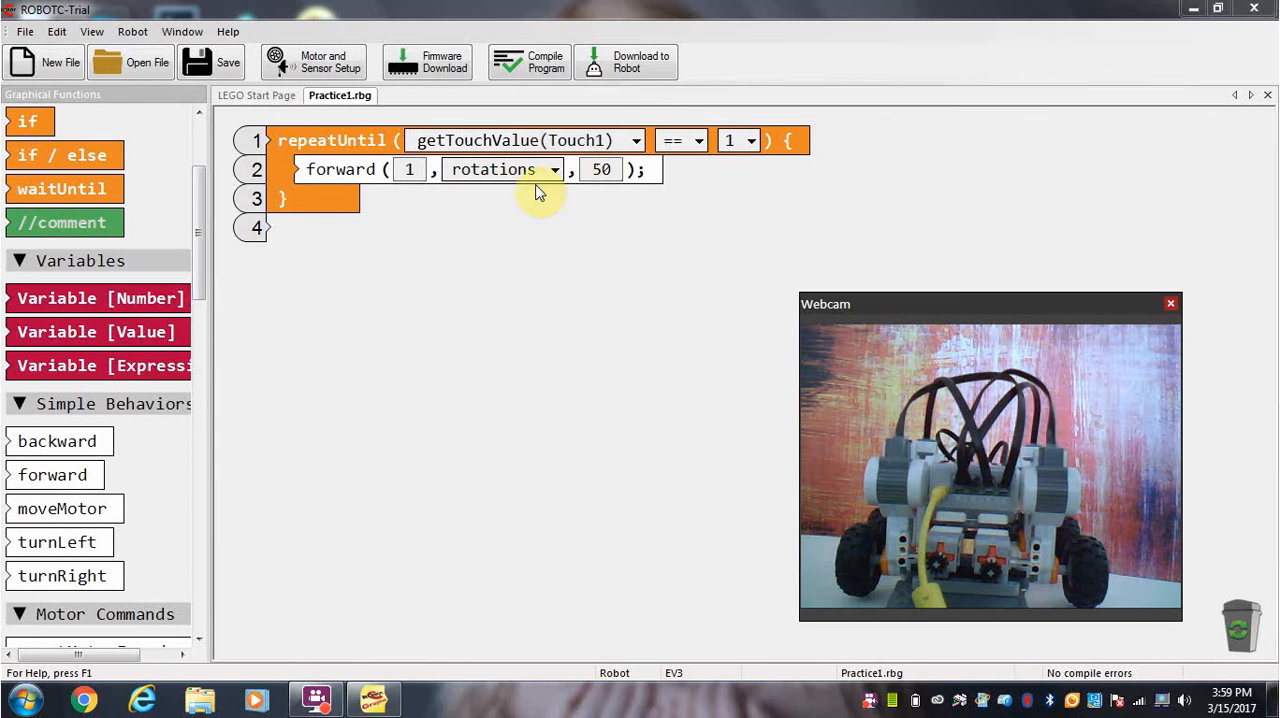
pyautogui.moveTo(565, 195)
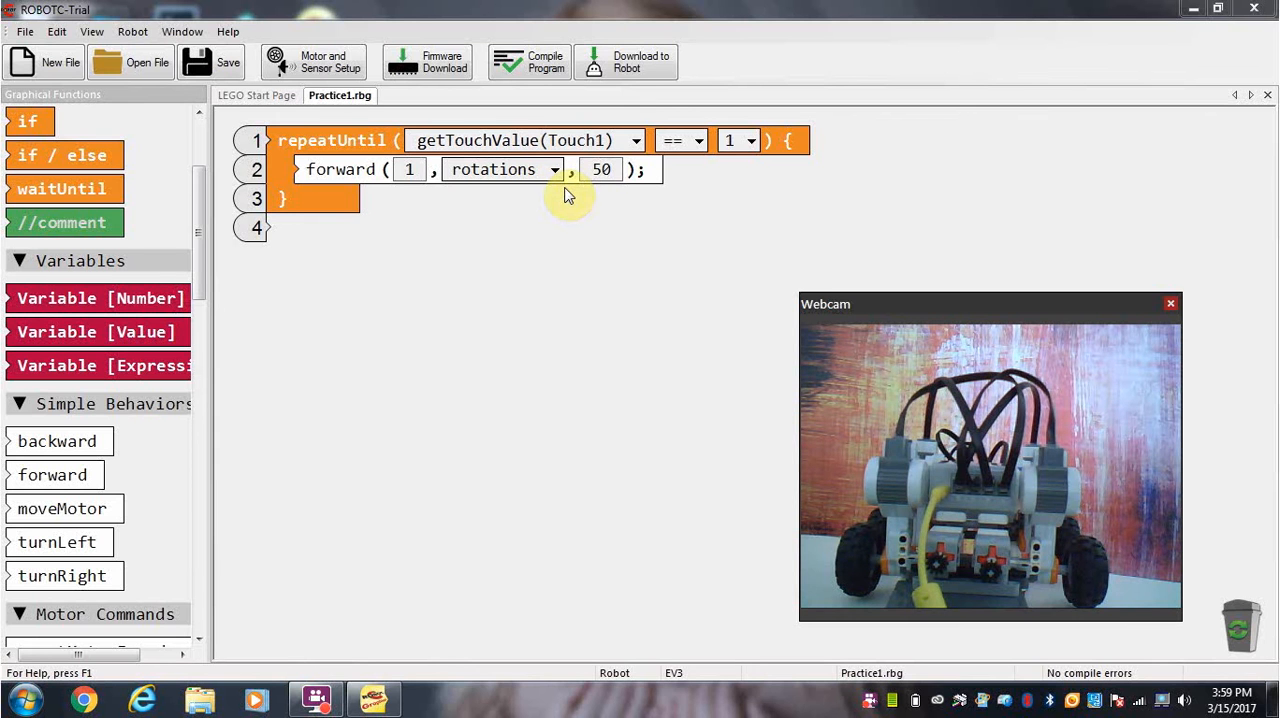
pyautogui.moveTo(603, 253)
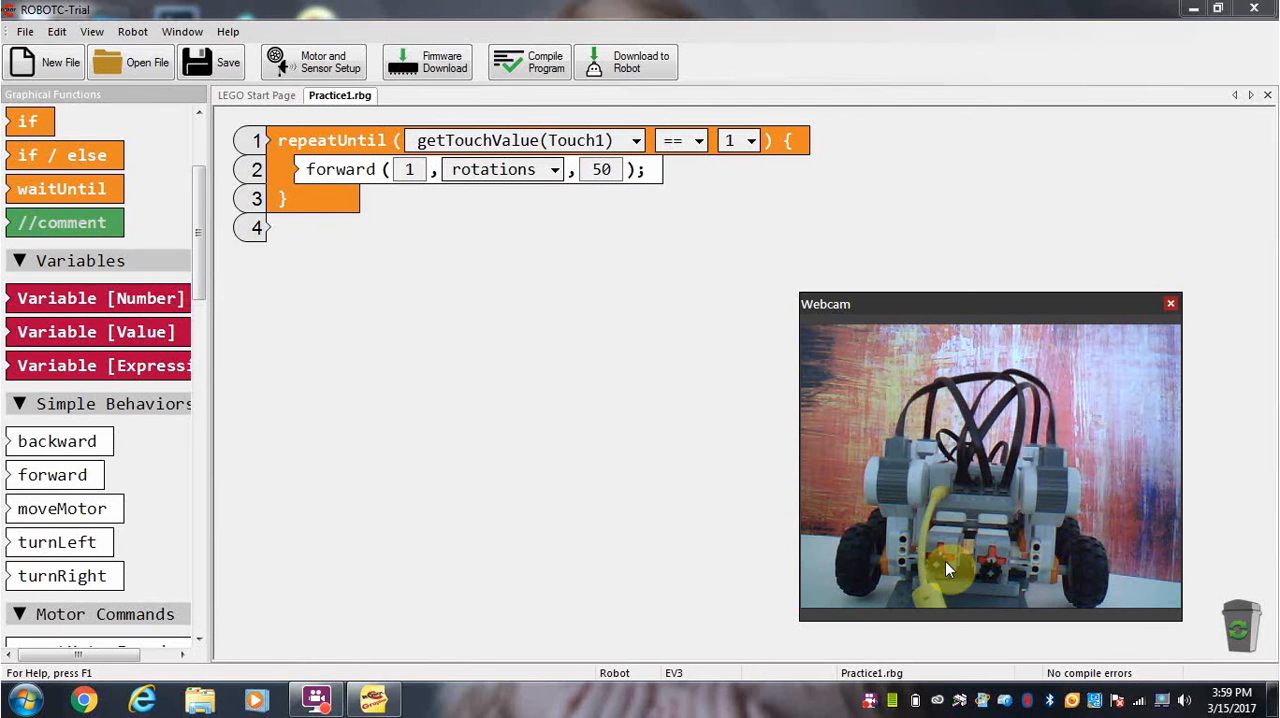
pyautogui.moveTo(935, 568)
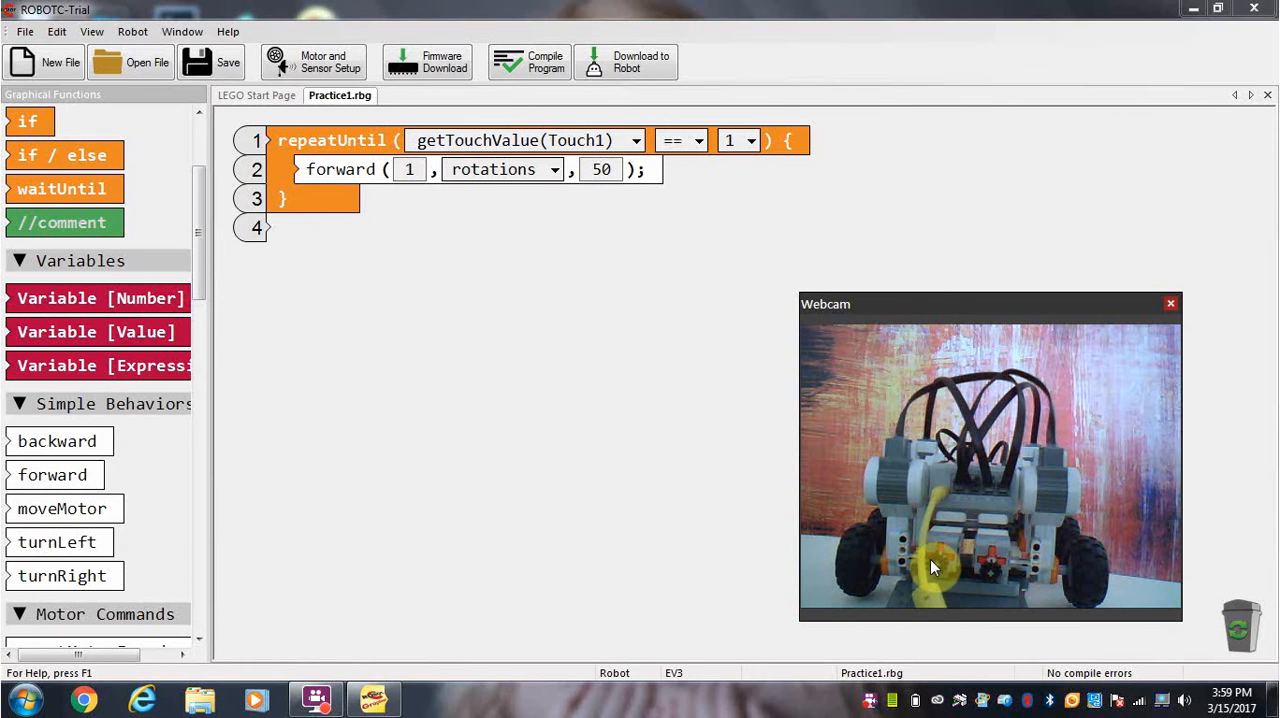
pyautogui.moveTo(980, 568)
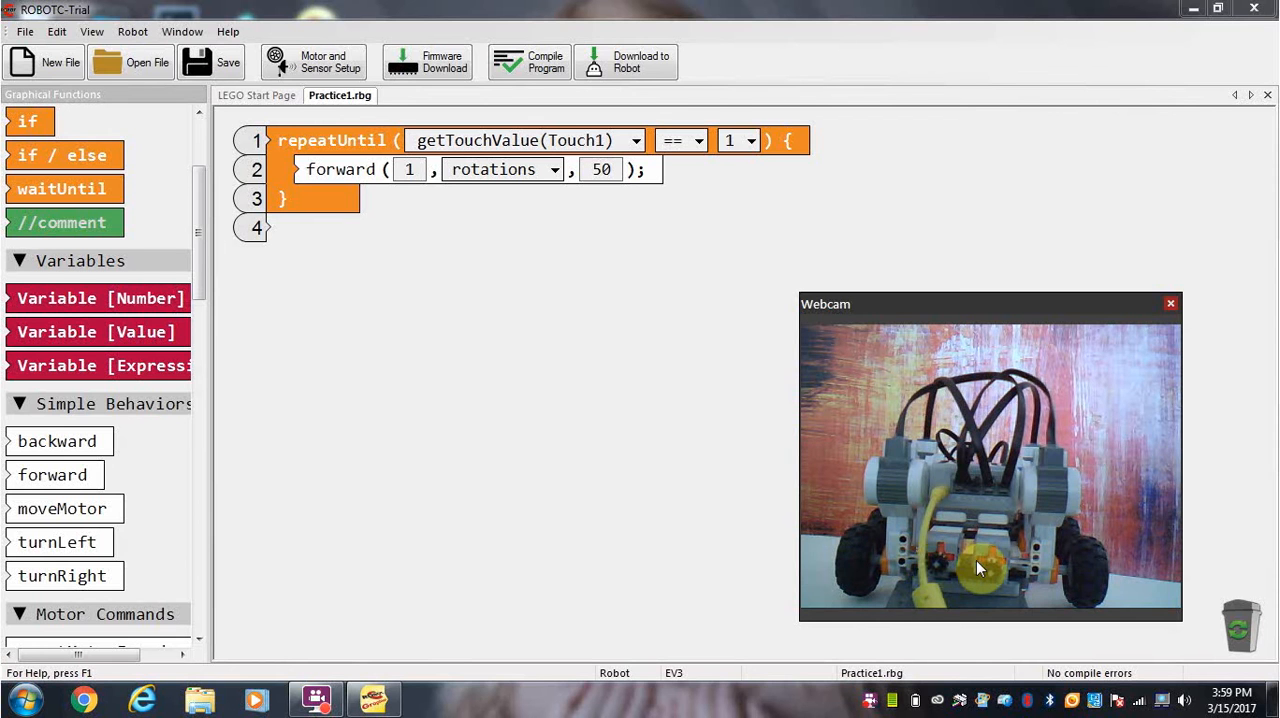
pyautogui.moveTo(992, 573)
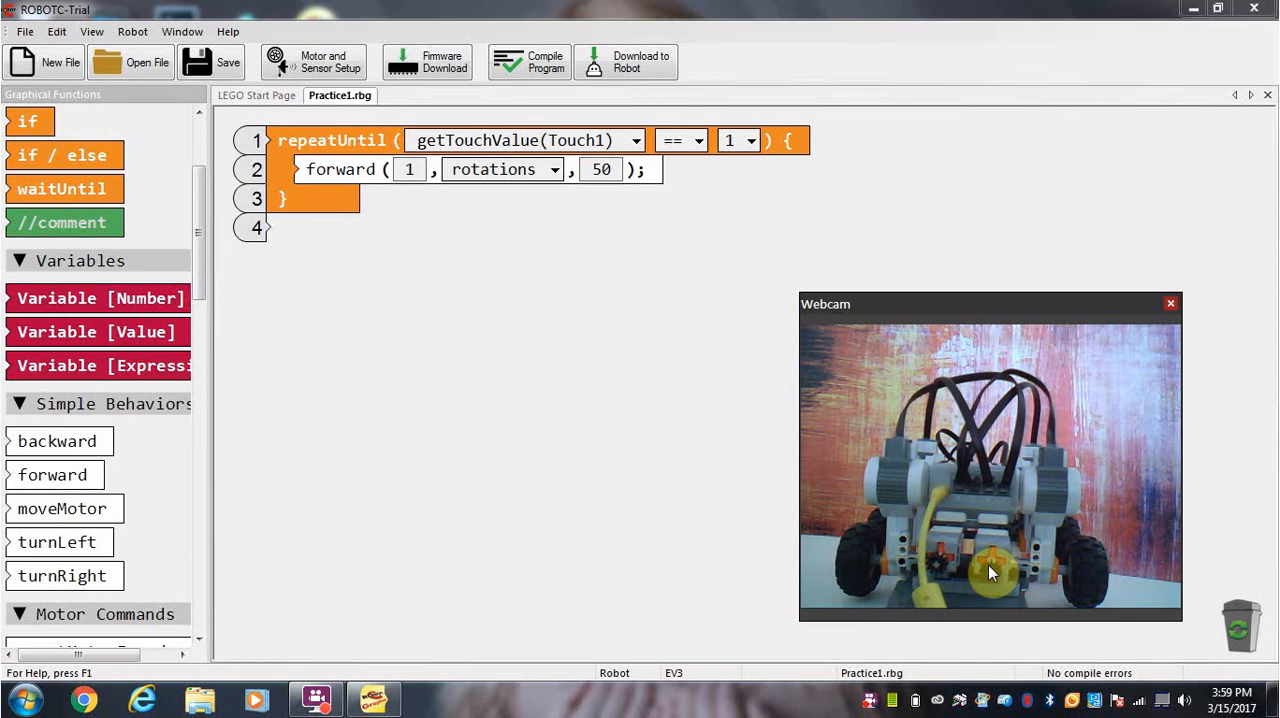
pyautogui.moveTo(1003, 570)
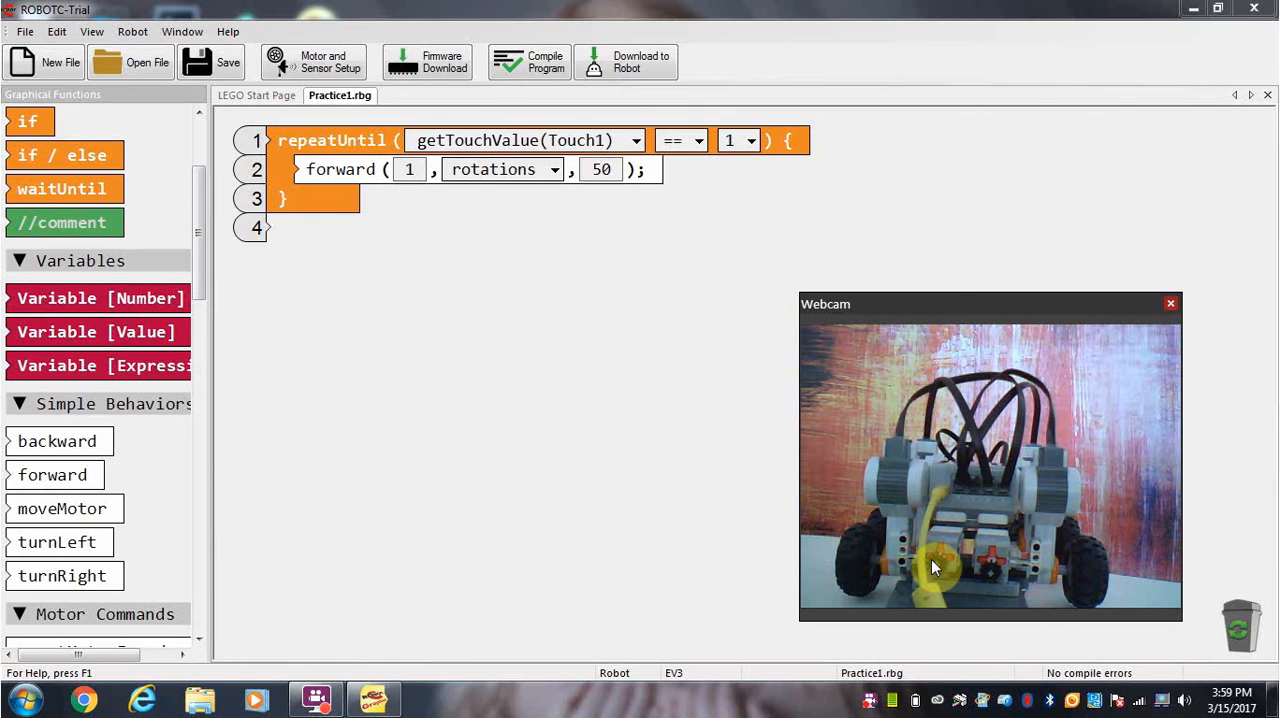
pyautogui.moveTo(658, 193)
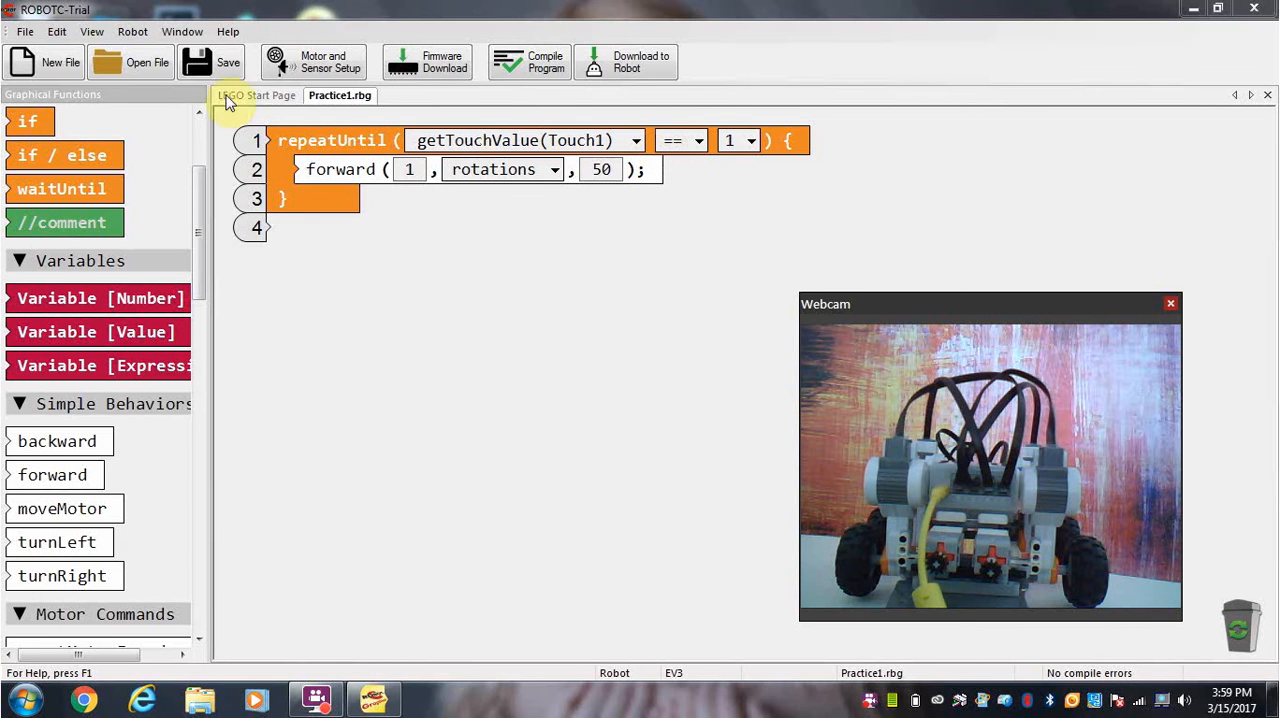
pyautogui.moveTo(91, 31)
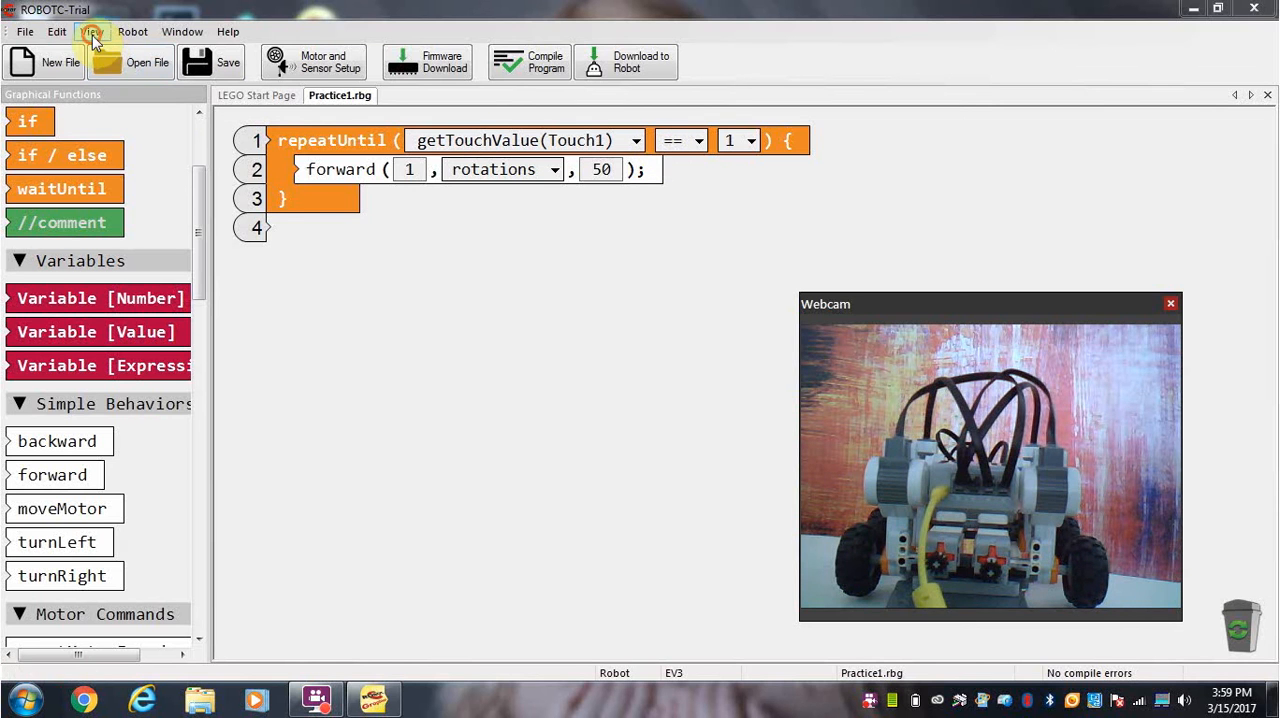
pyautogui.click(92, 31)
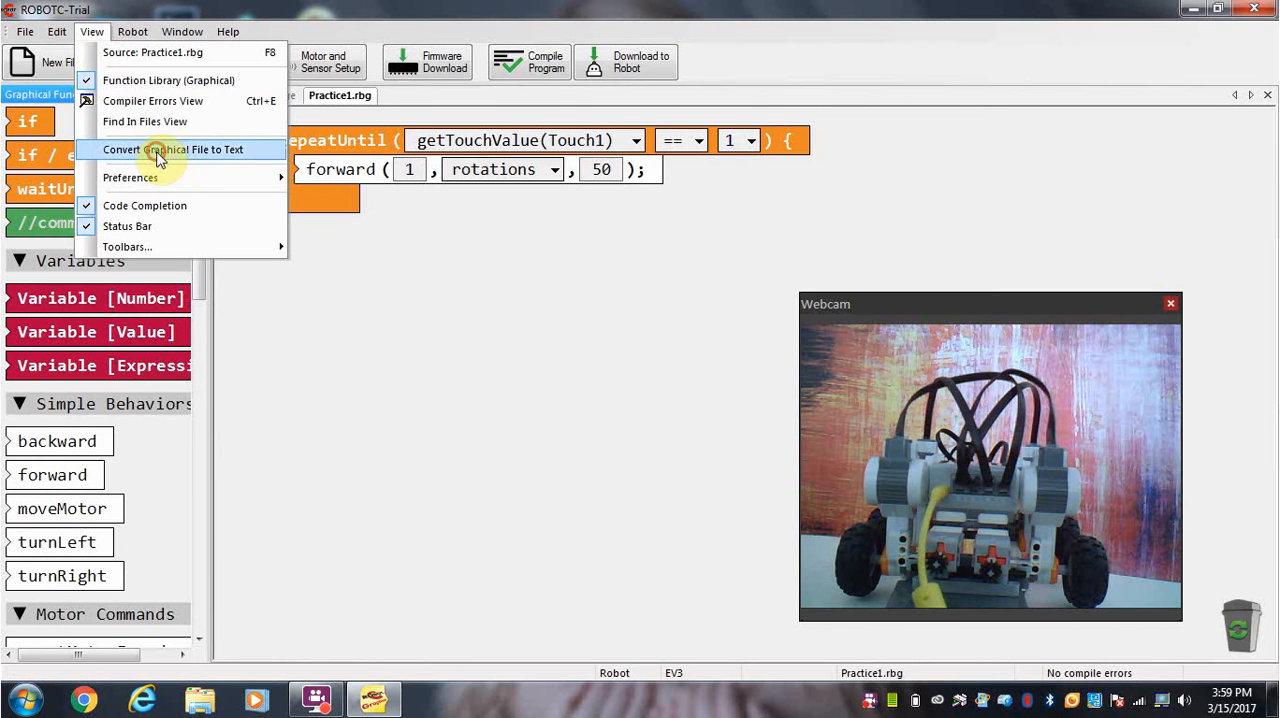
pyautogui.click(174, 149)
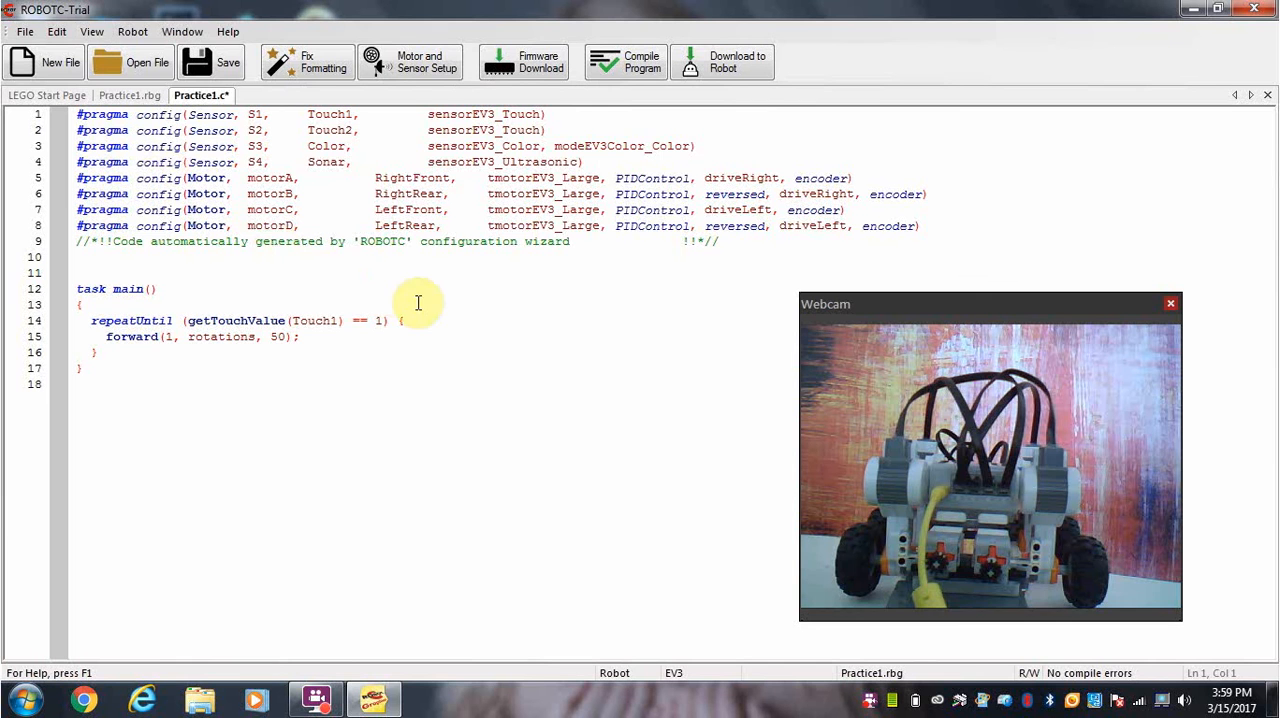
pyautogui.moveTo(696, 327)
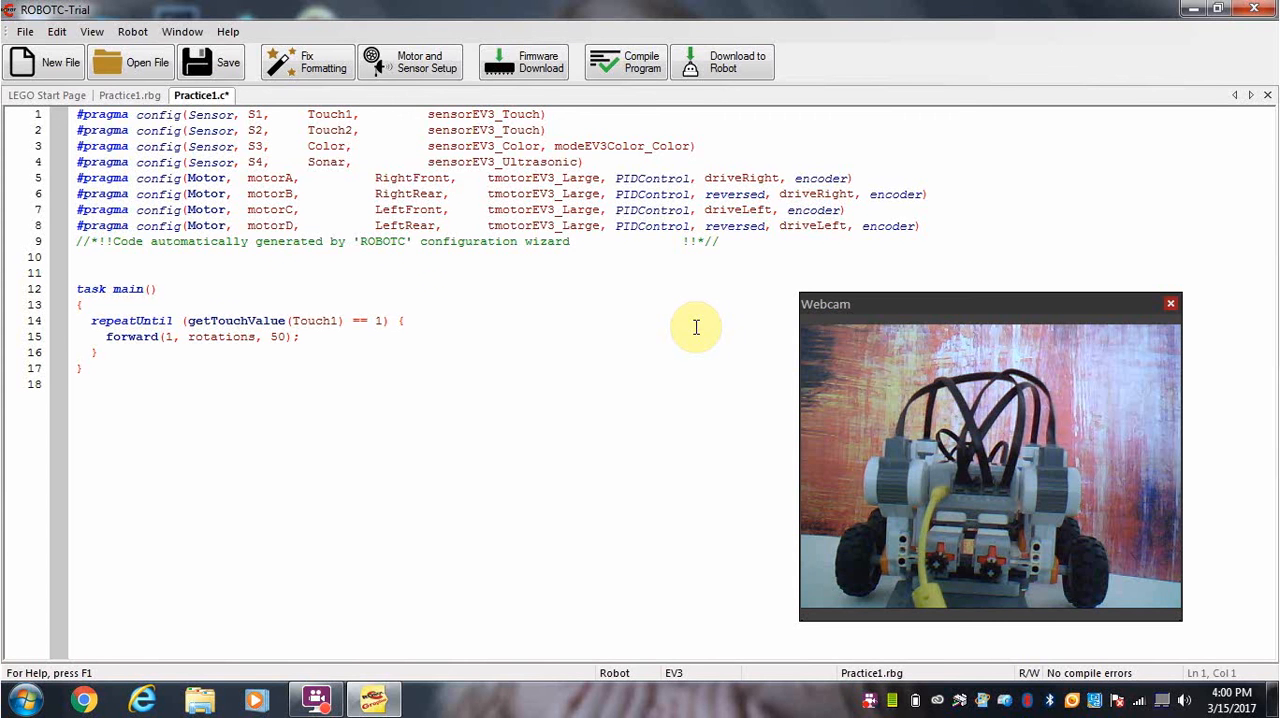
pyautogui.moveTo(165, 122)
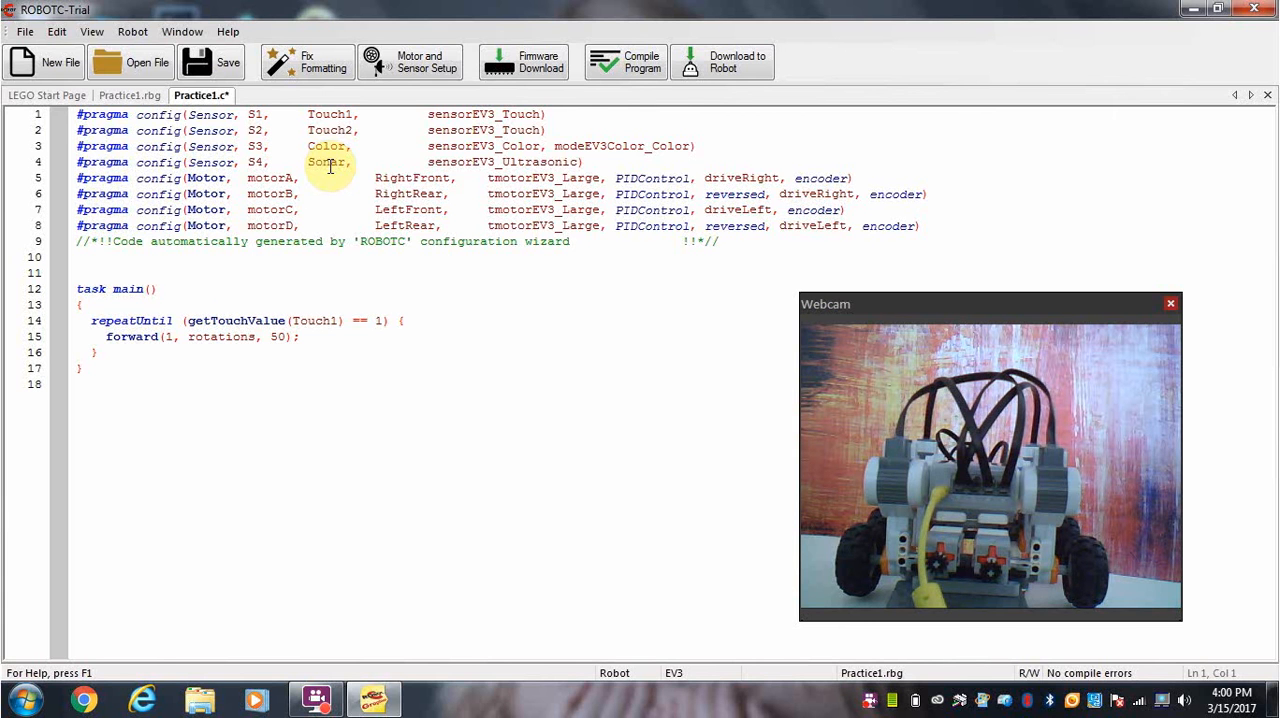
pyautogui.moveTo(351, 185)
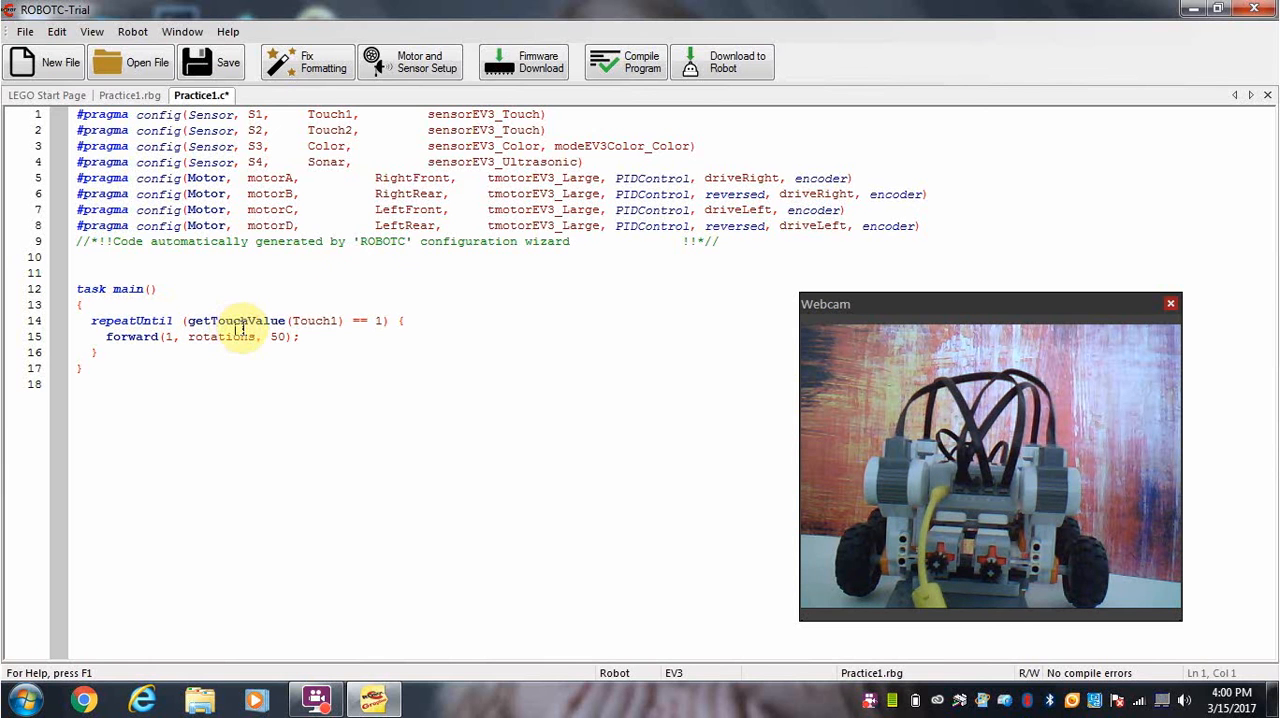
# Step: Place the cursor right after the Touch1 condition on line 14
pyautogui.click(343, 320)
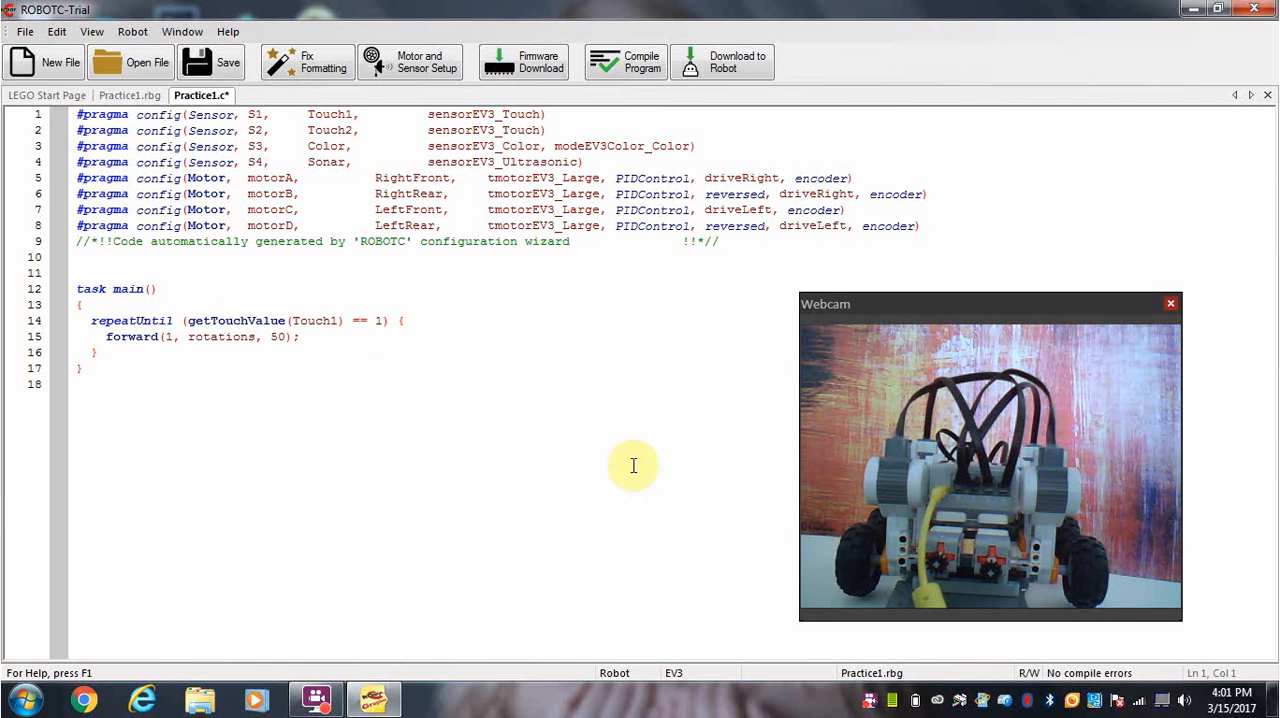
pyautogui.moveTo(938, 561)
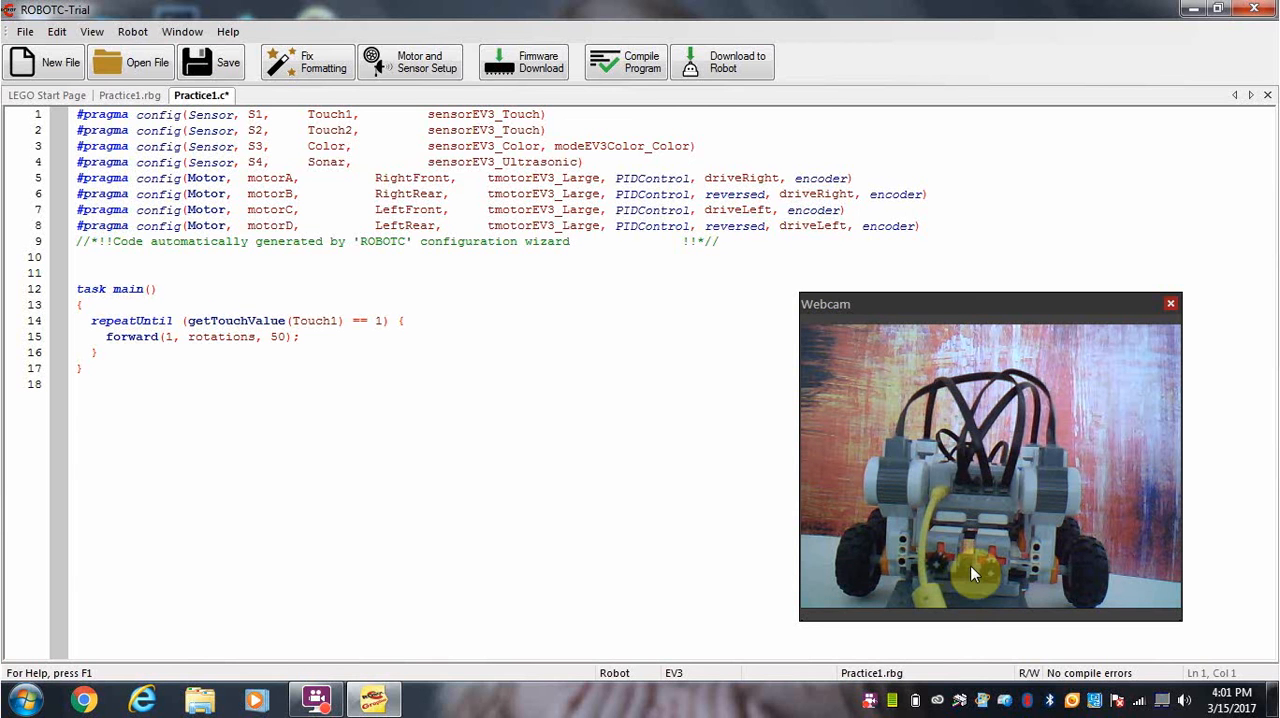
pyautogui.moveTo(995, 577)
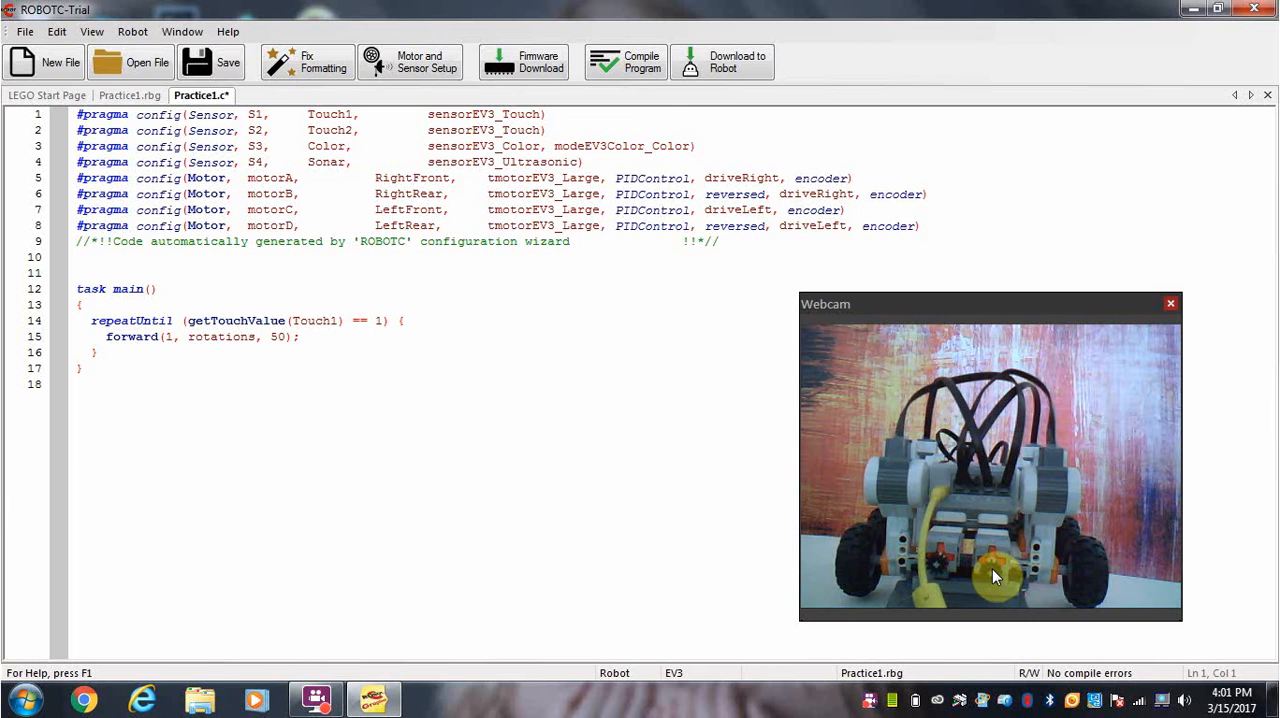
pyautogui.moveTo(408, 330)
pyautogui.write('|| ')
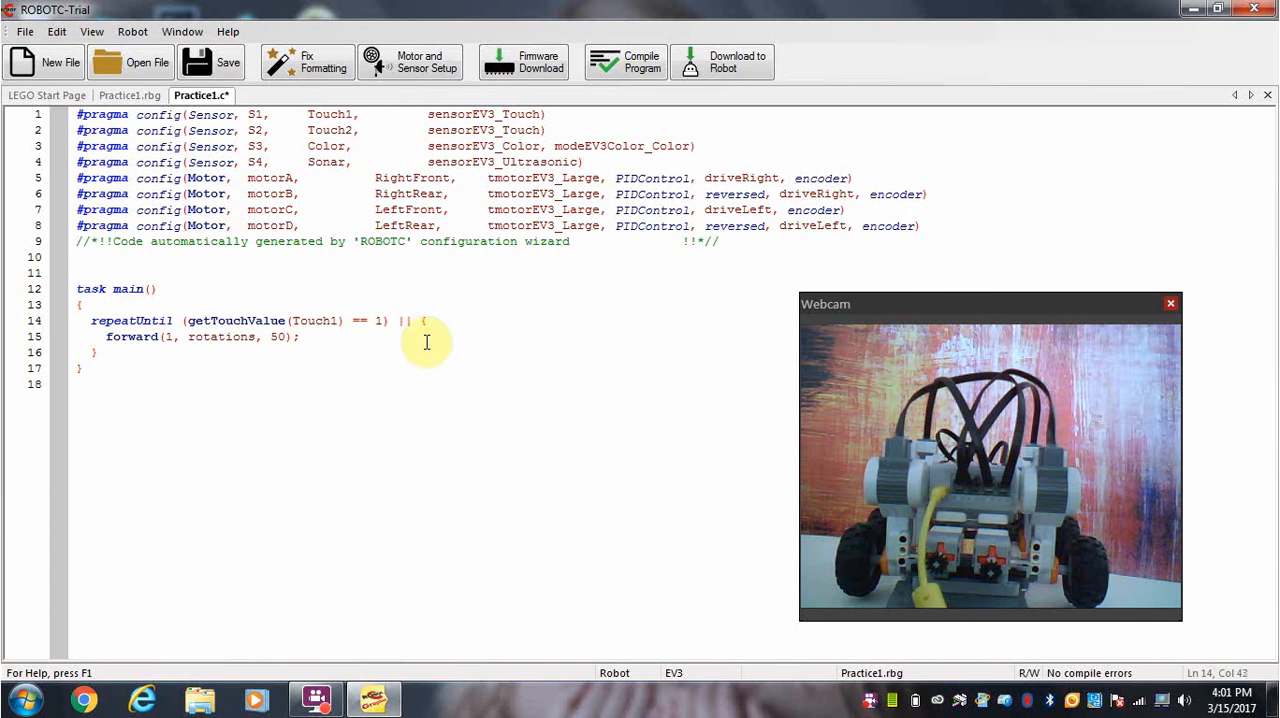
# Step: Append '|| (getTouchValue(Touch1) == 1)' after the first repeatUntil condition
pyautogui.click(180, 320)
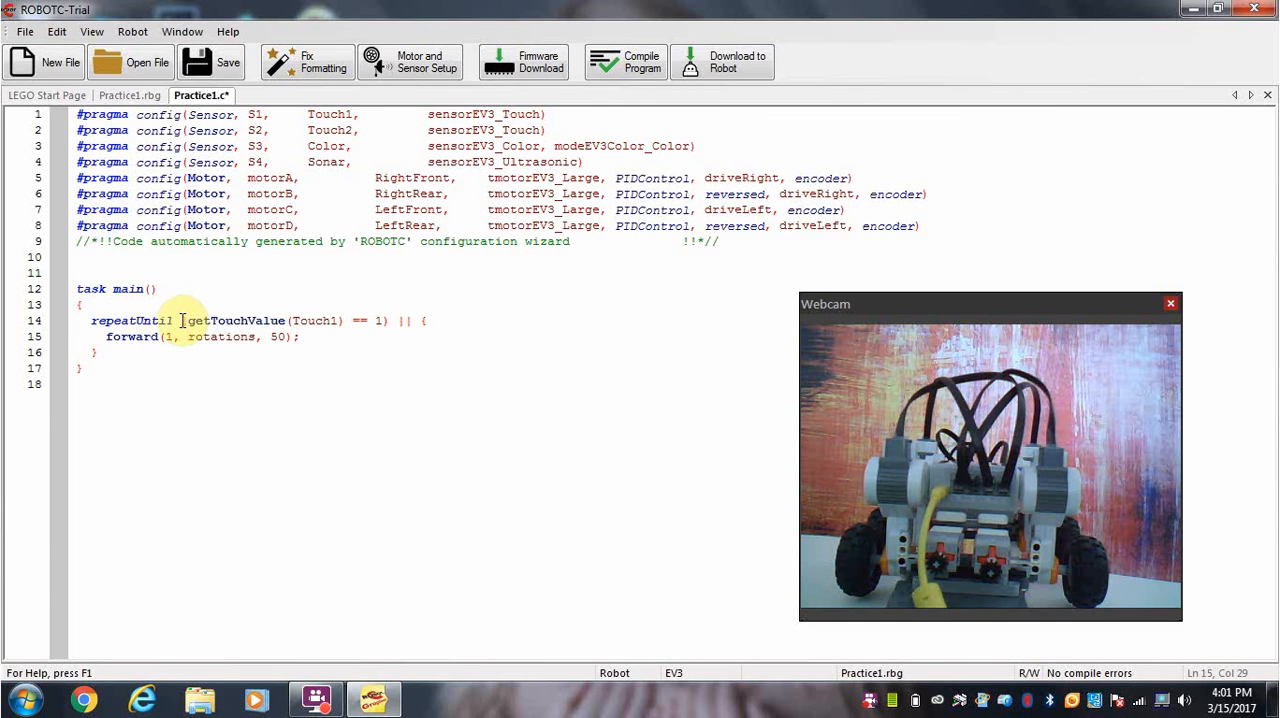
pyautogui.doubleClick(220, 320)
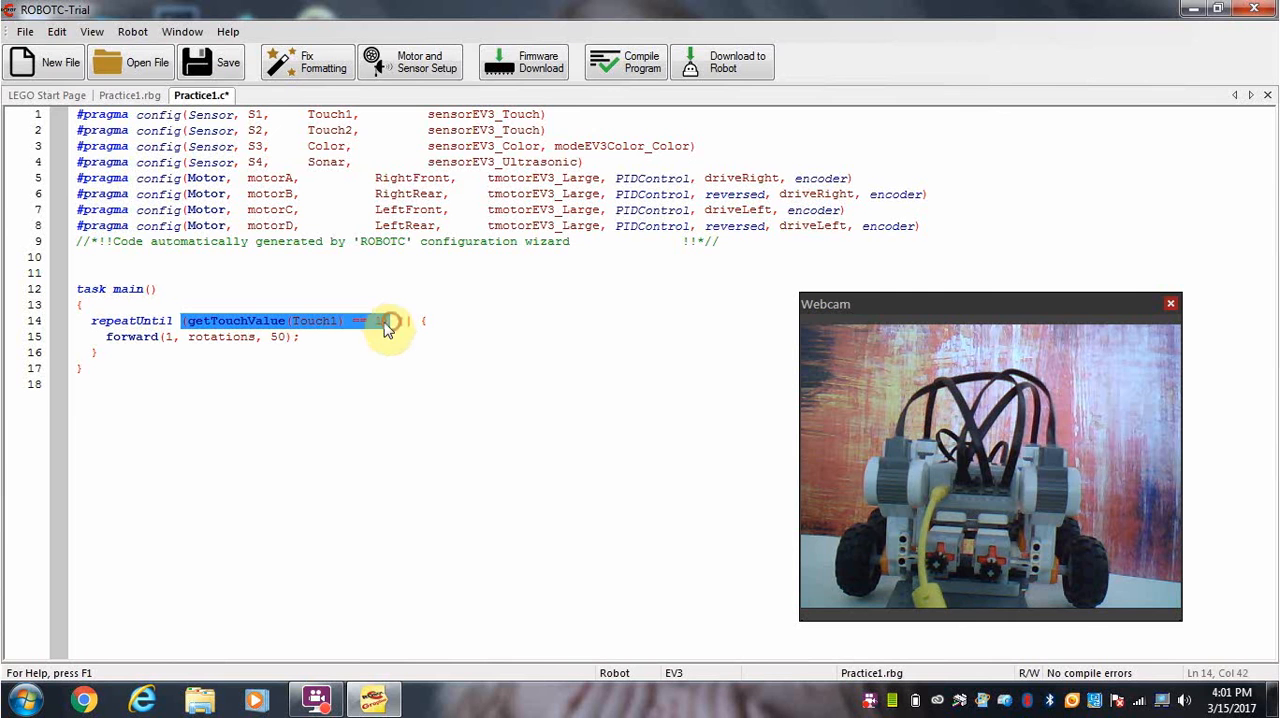
pyautogui.rightClick(388, 325)
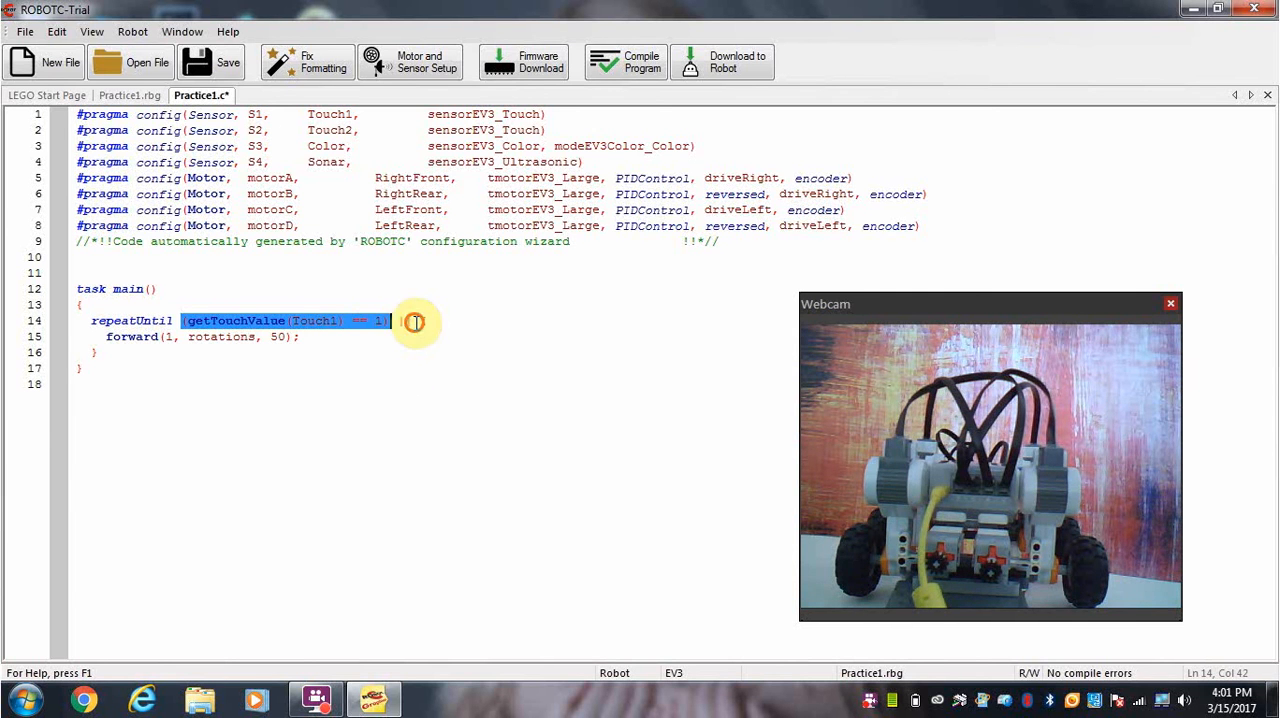
pyautogui.write('|| {')
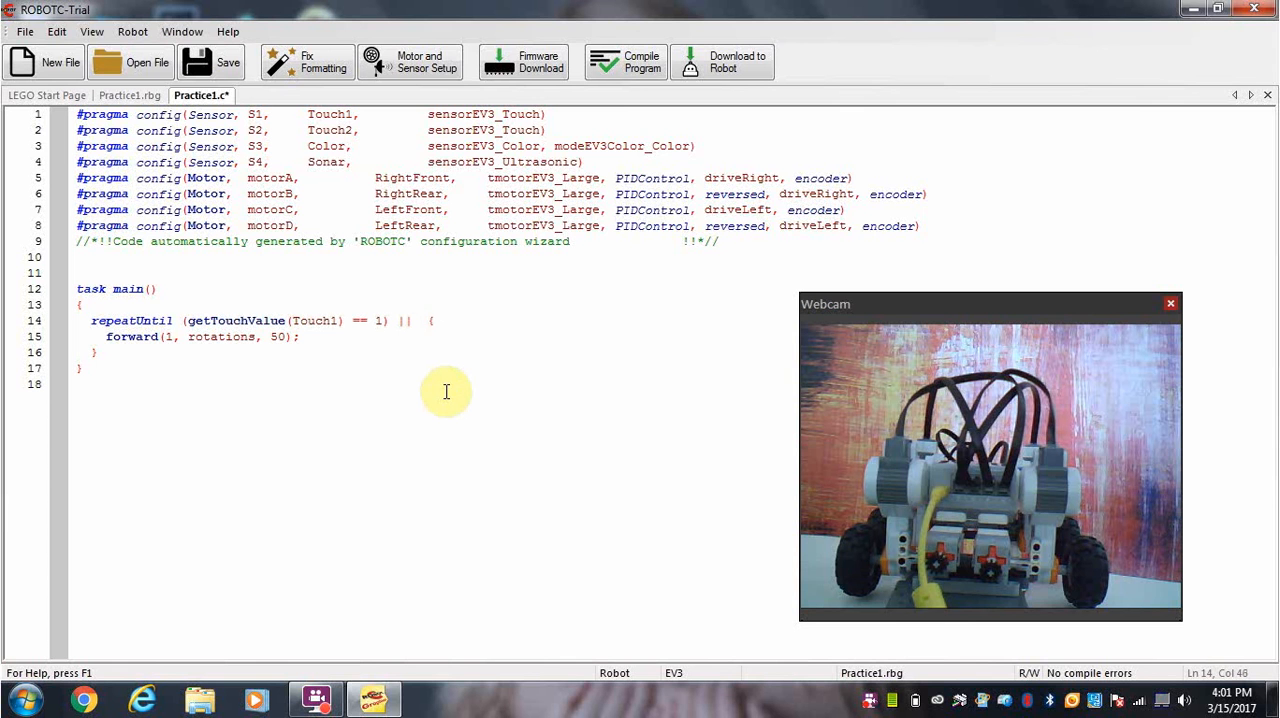
pyautogui.write('(getTouchValue(Touch1) == 1)')
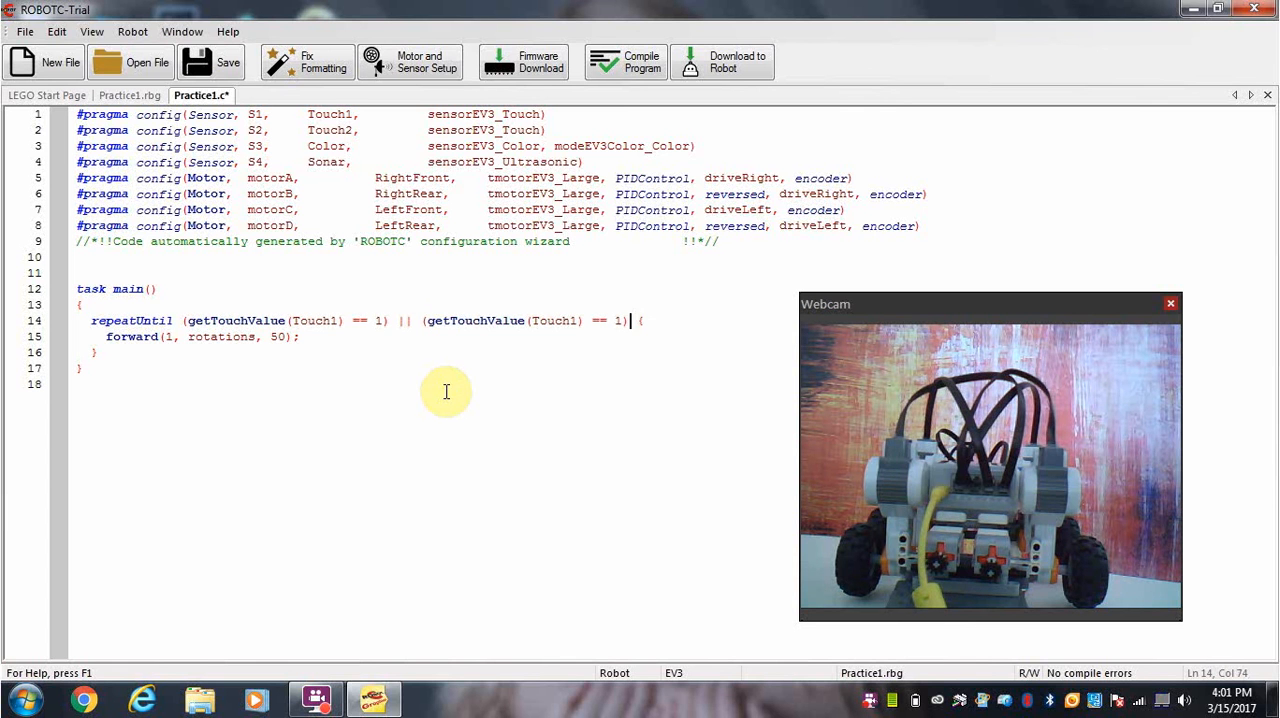
pyautogui.moveTo(413, 366)
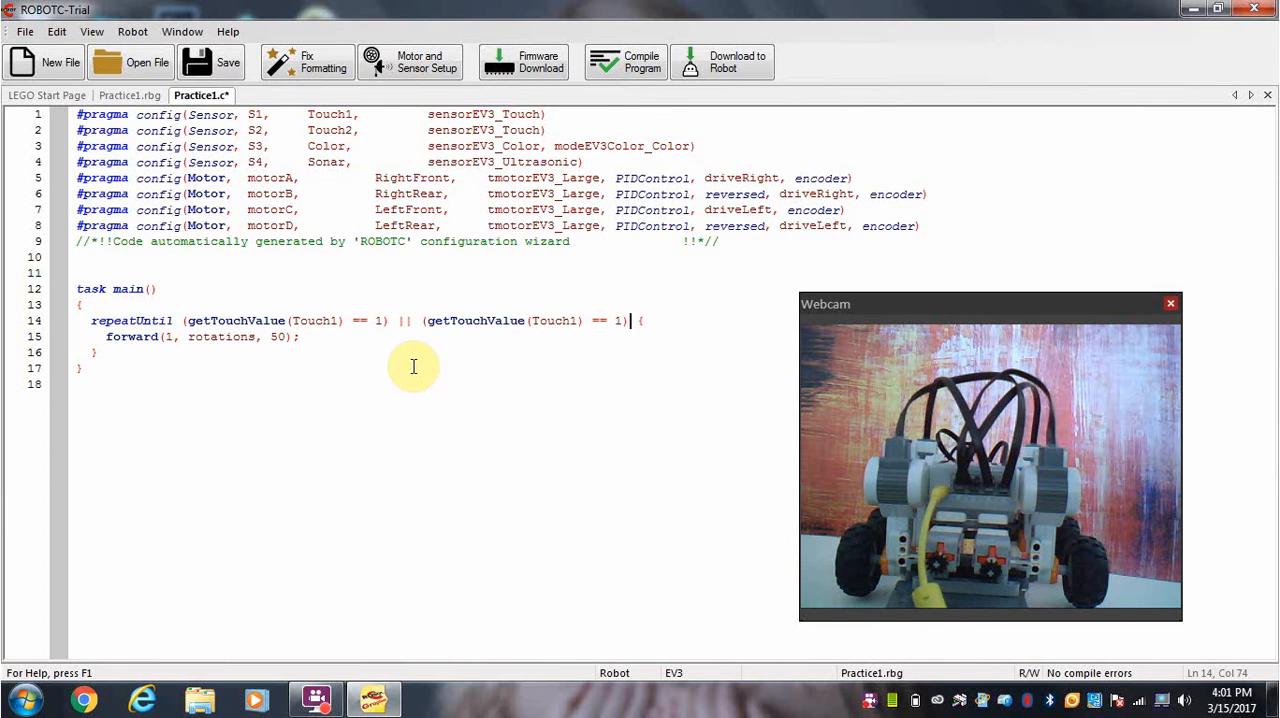
pyautogui.moveTo(330, 324)
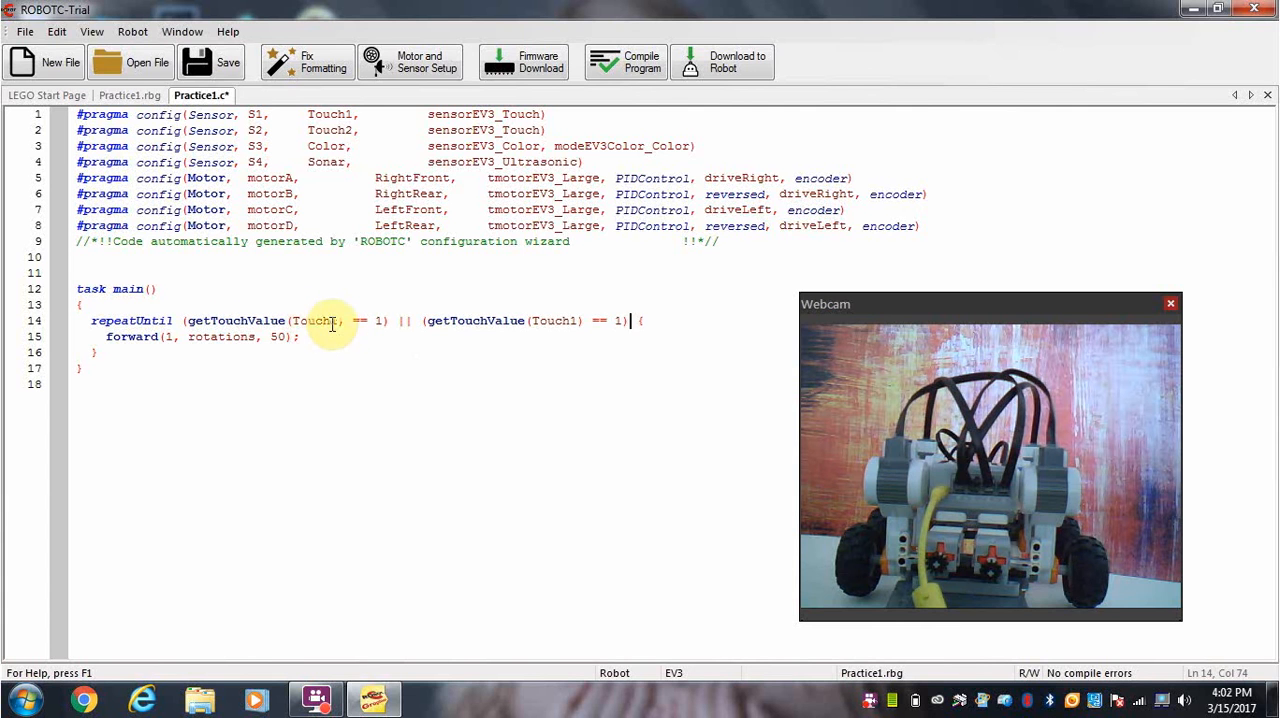
pyautogui.moveTo(455, 320)
pyautogui.write('2')
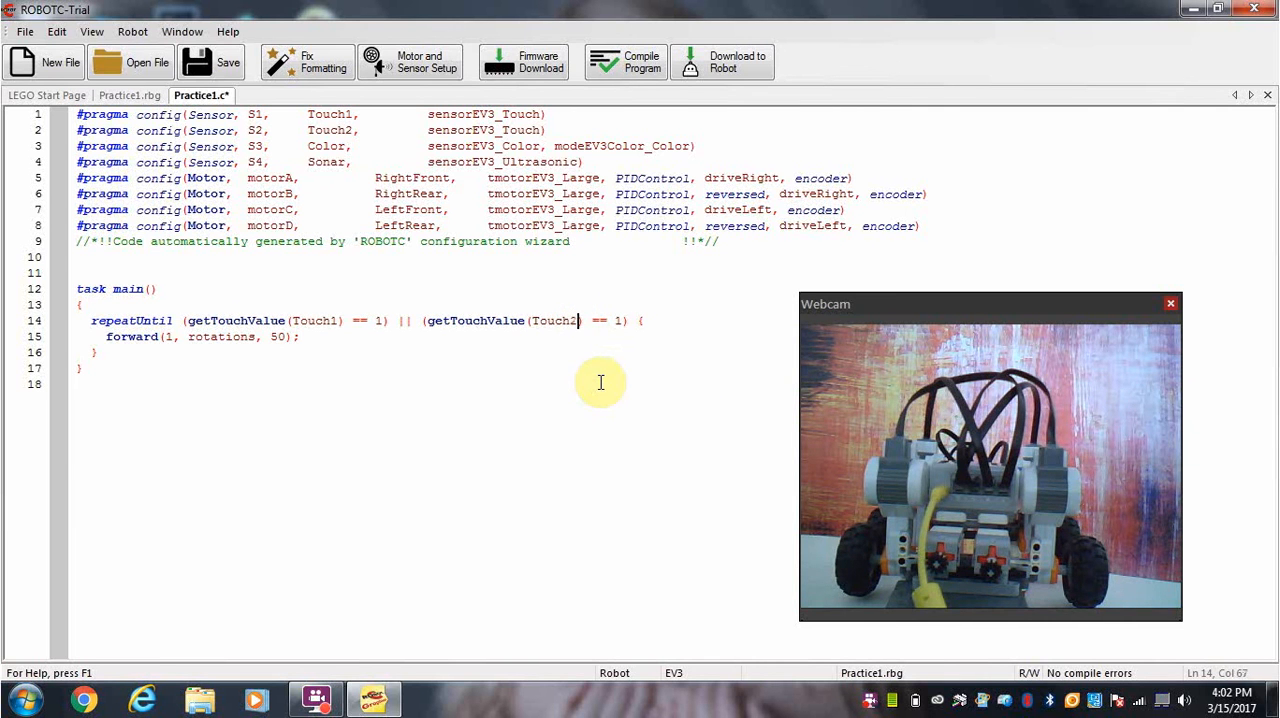
pyautogui.moveTo(420, 342)
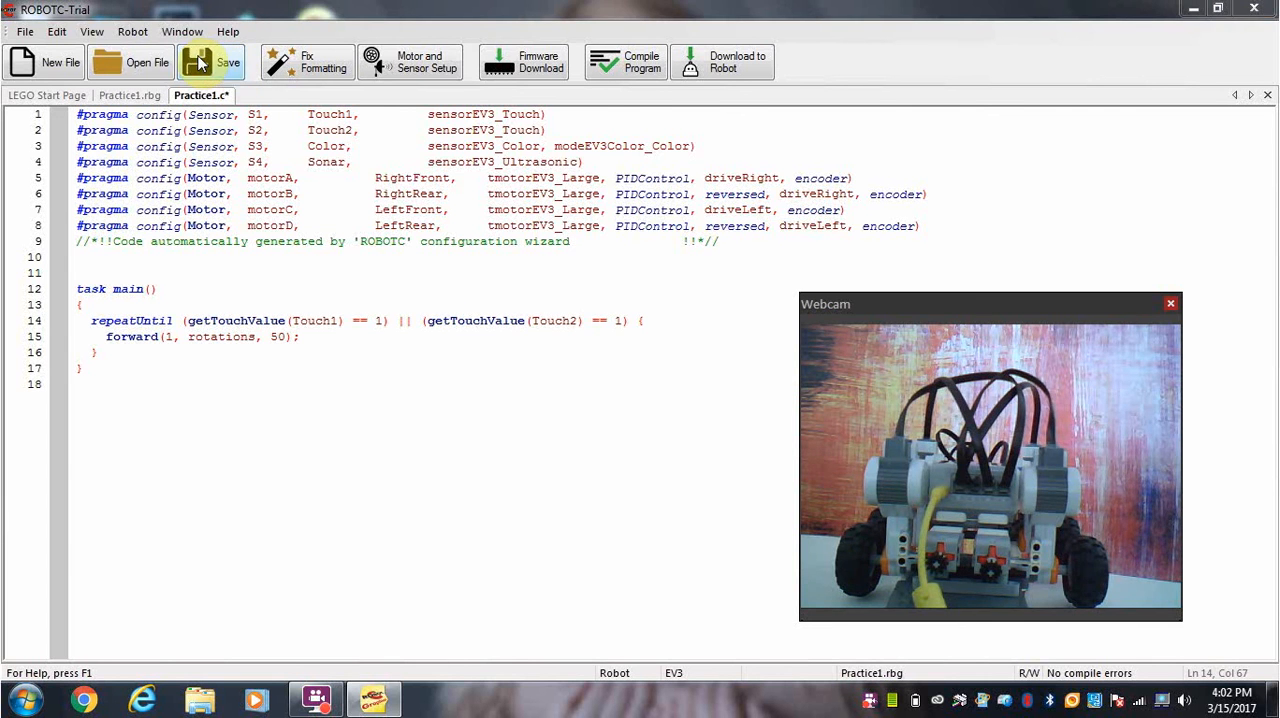
# Step: Save the program as Practice1, replacing the existing Practice1.c
pyautogui.click(211, 62)
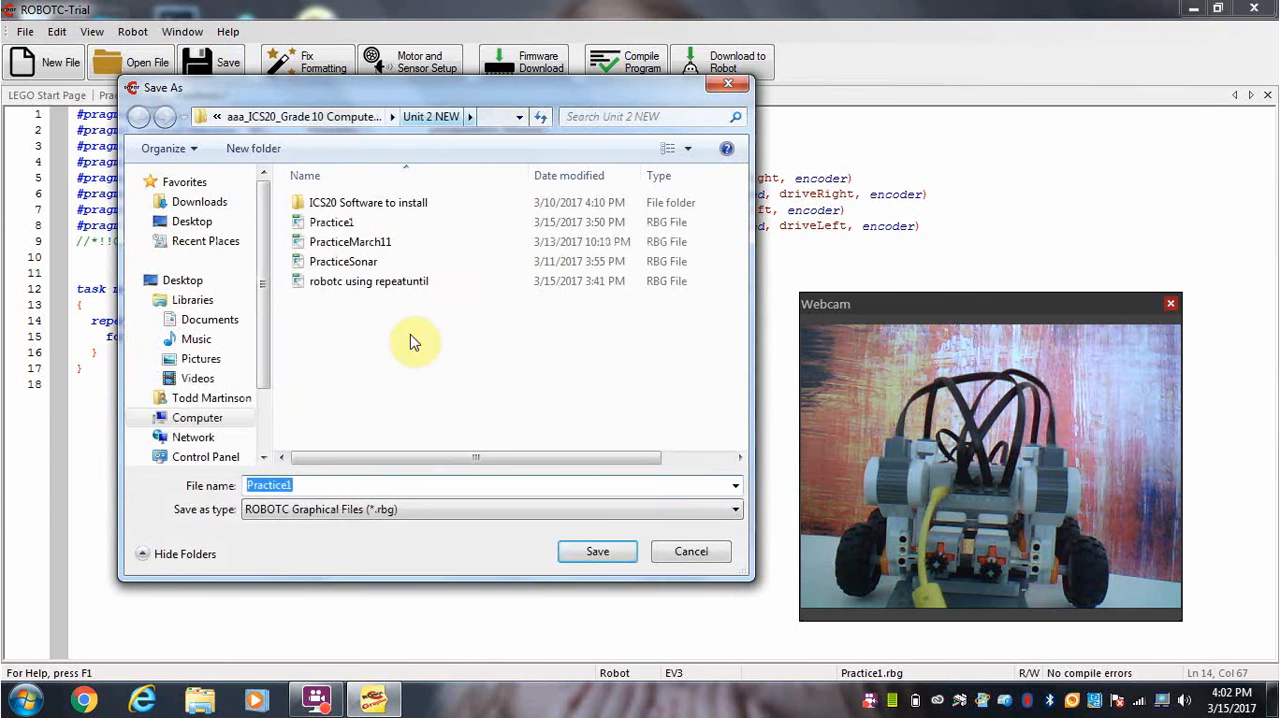
pyautogui.click(597, 551)
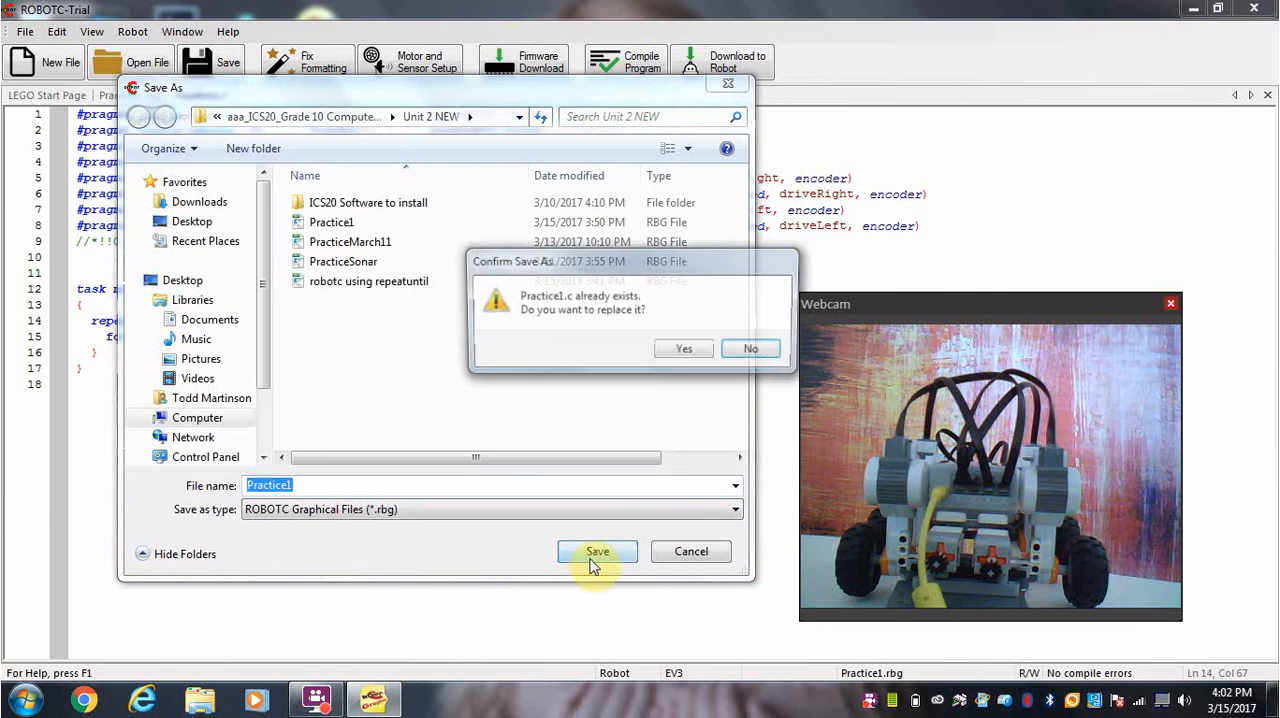
pyautogui.click(683, 348)
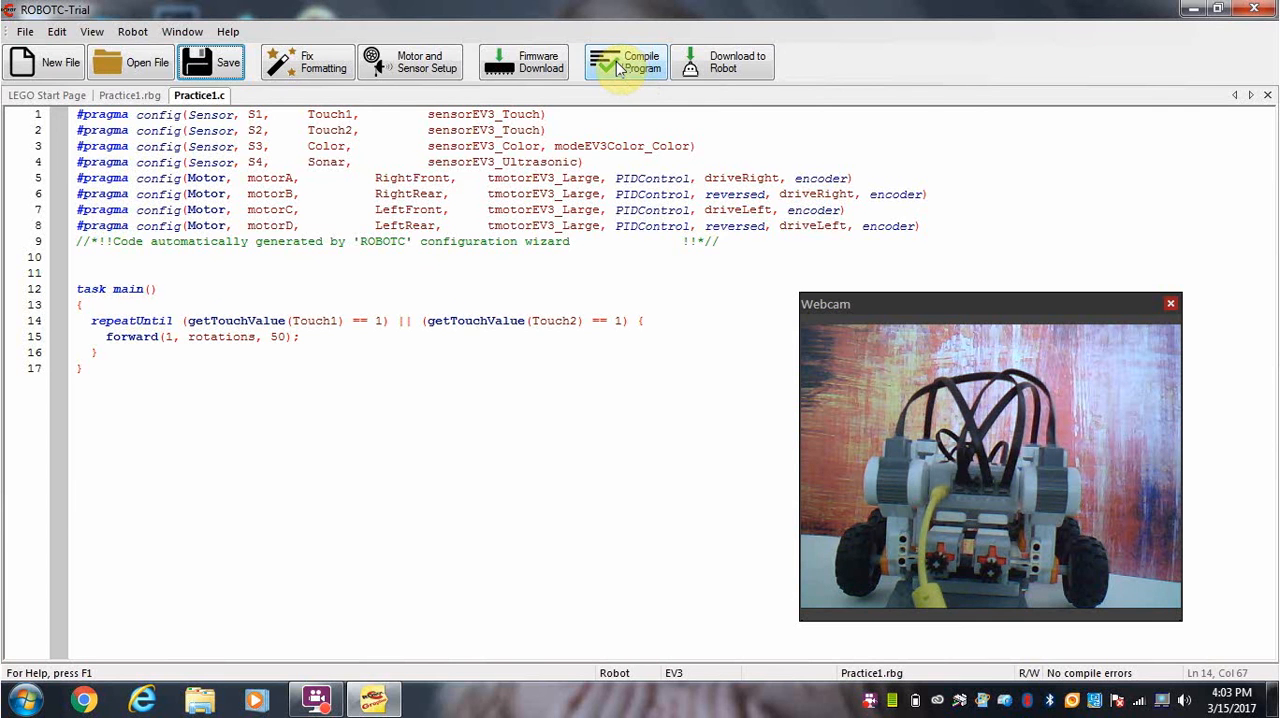
# Step: Compile Practice1.c and dismiss the errors about unexpected '||' and missing ';'
pyautogui.click(625, 62)
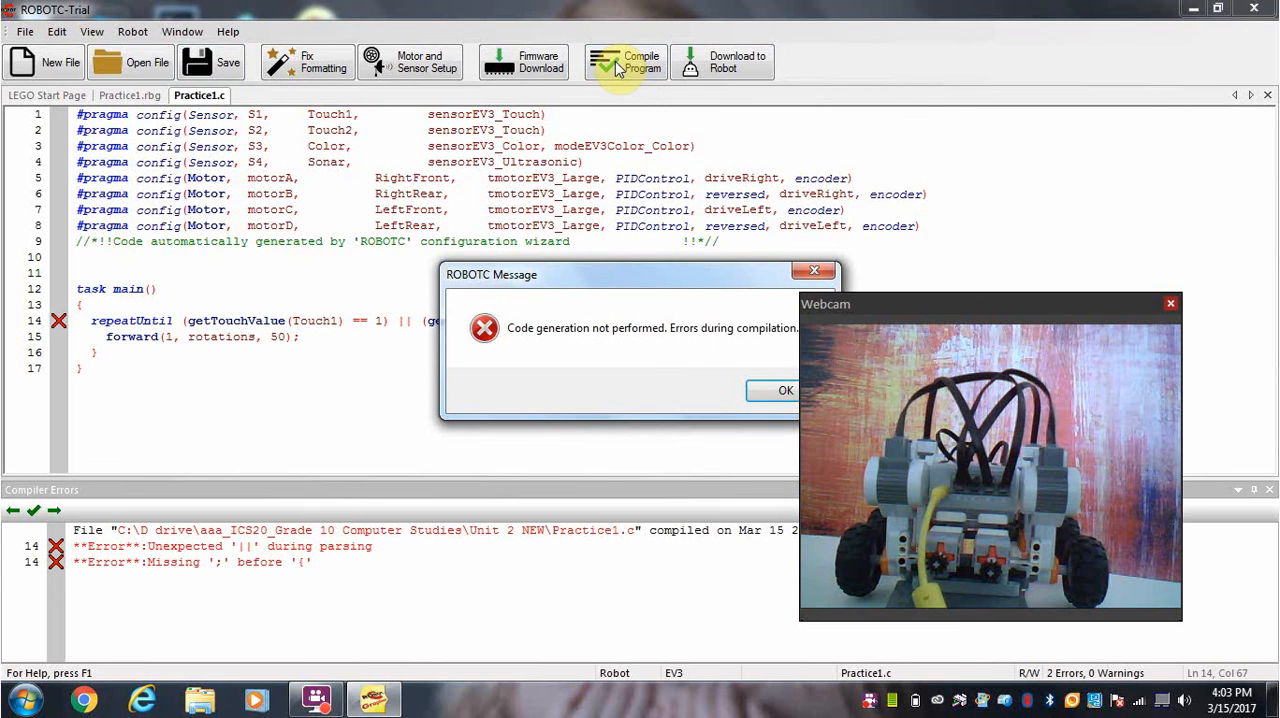
pyautogui.moveTo(786, 390)
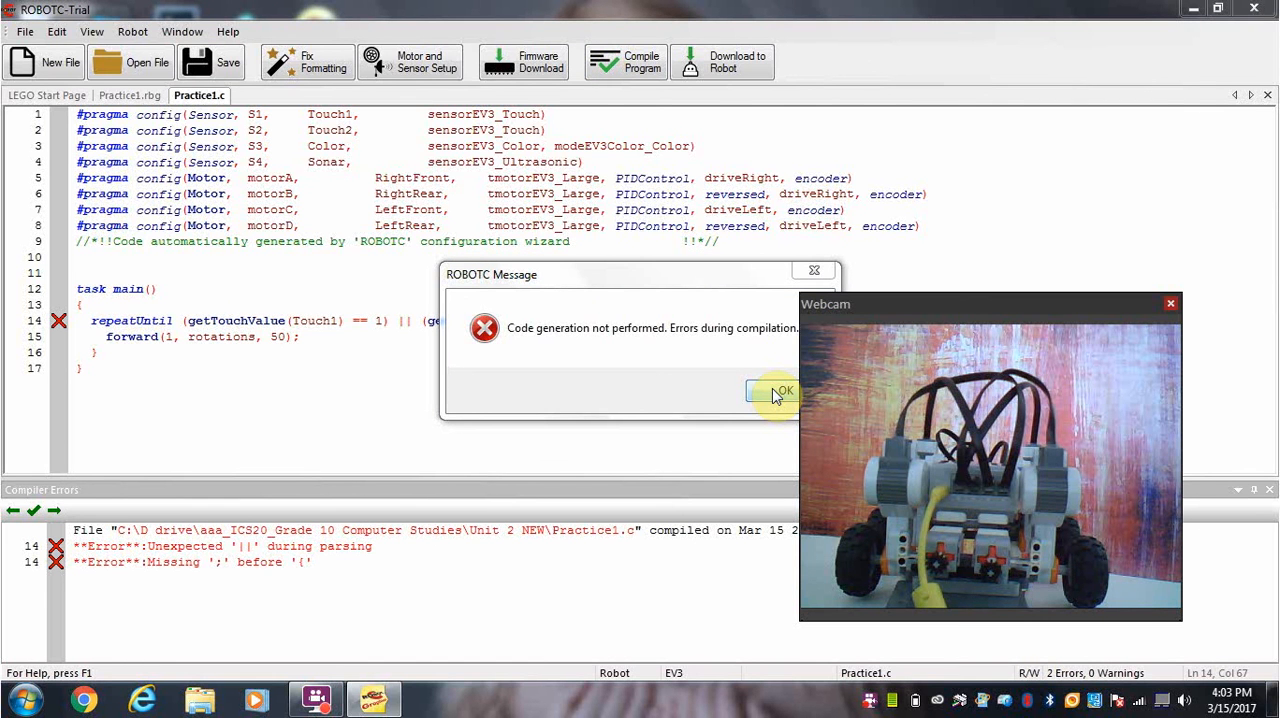
pyautogui.click(780, 390)
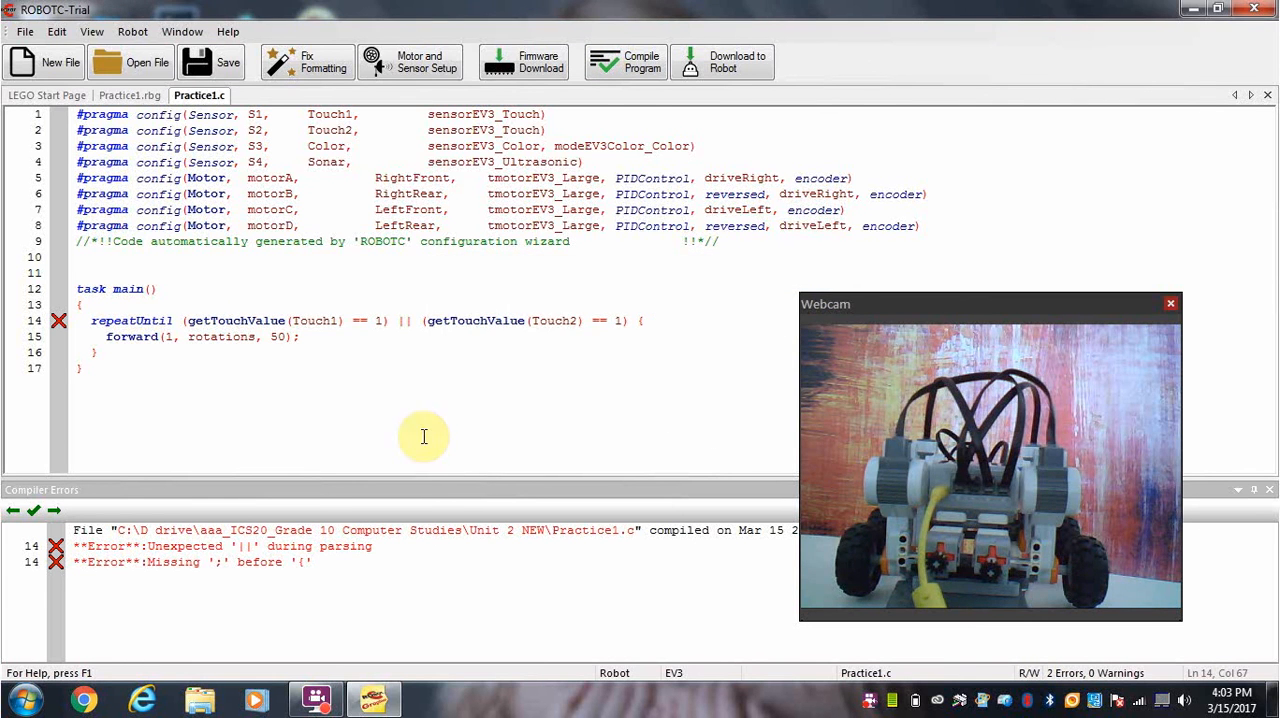
pyautogui.moveTo(315, 505)
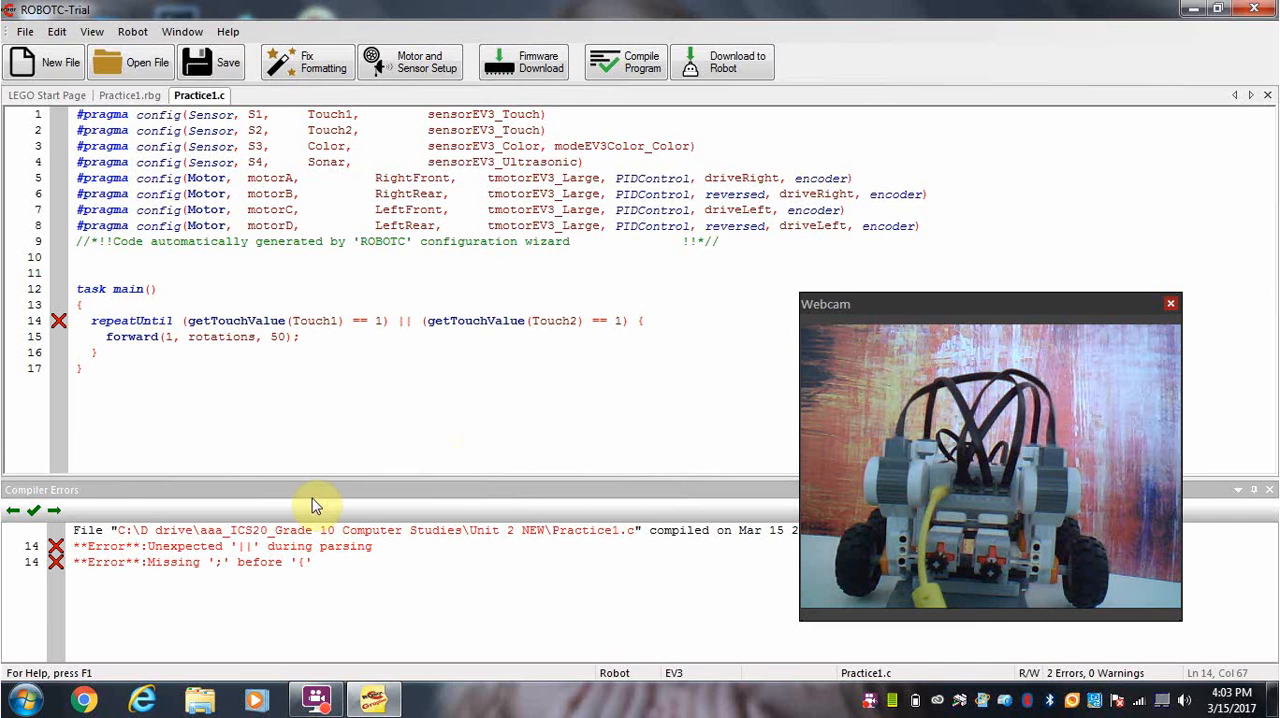
pyautogui.moveTo(307, 458)
pyautogui.write('(')
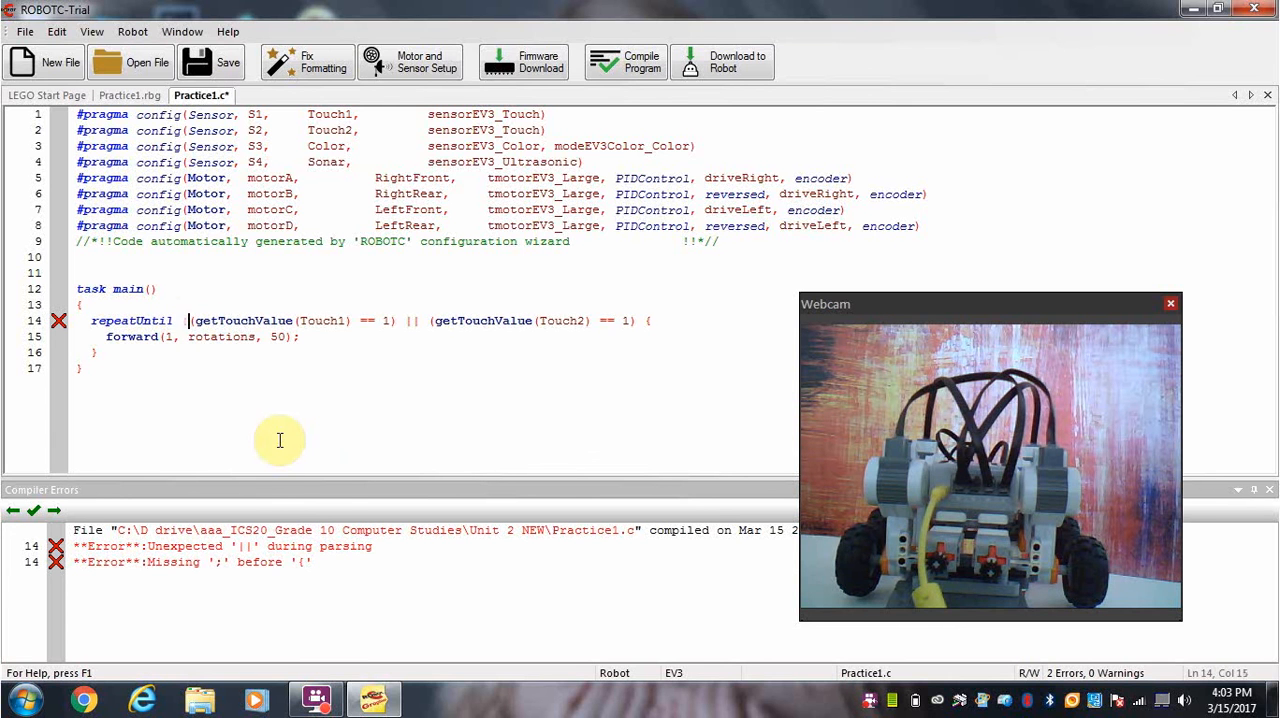
# Step: Add outer parentheses around both Touch conditions, save, and recompile without errors
pyautogui.click(635, 321)
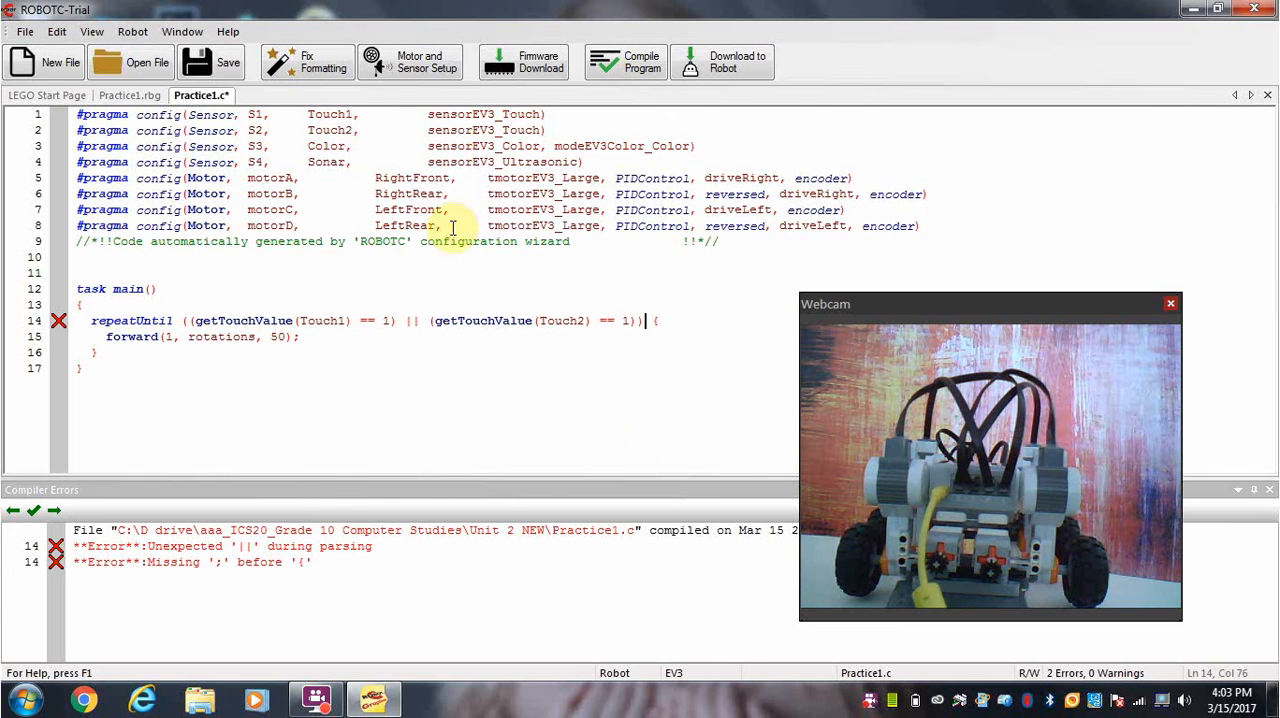
pyautogui.click(210, 62)
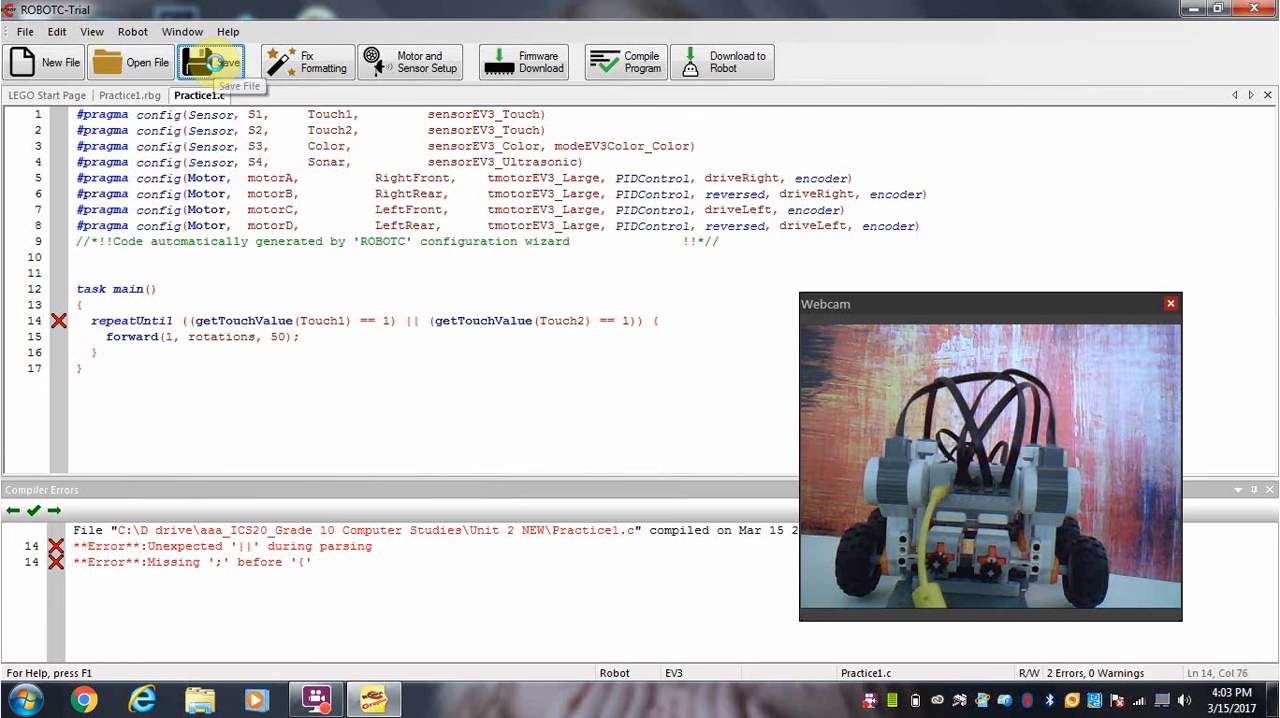
pyautogui.moveTo(625, 62)
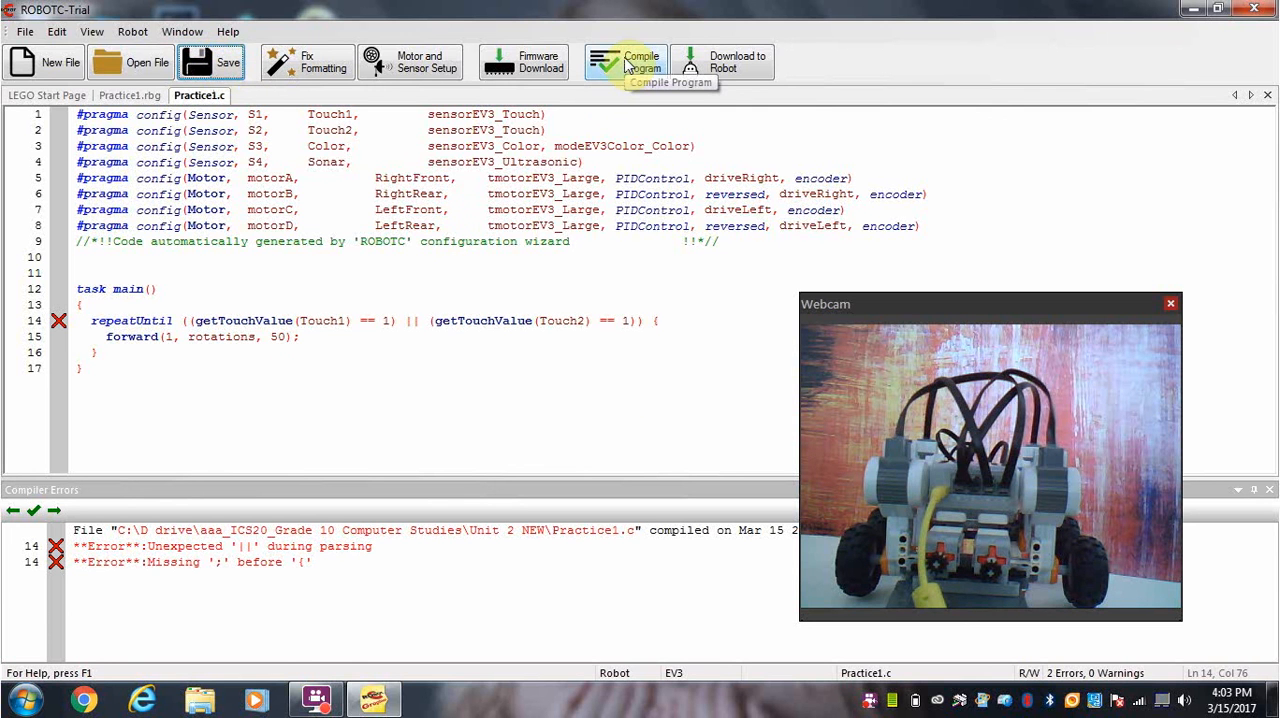
pyautogui.click(625, 61)
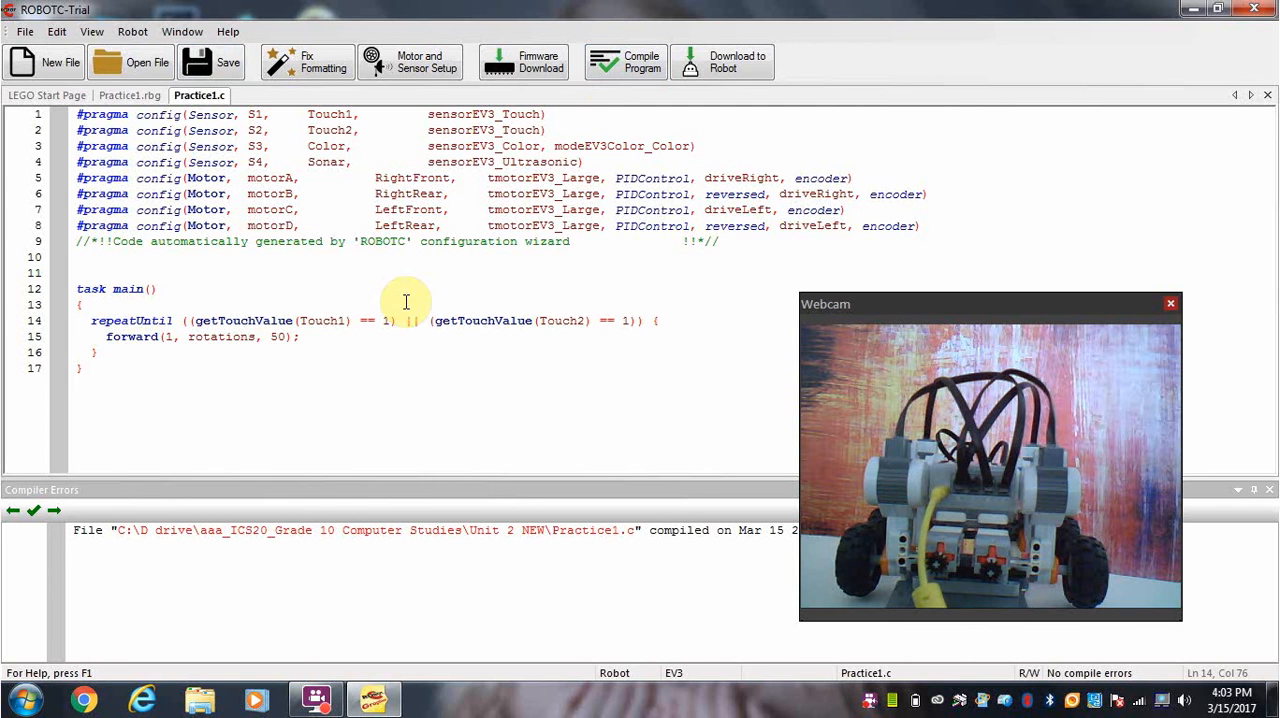
pyautogui.moveTo(350, 403)
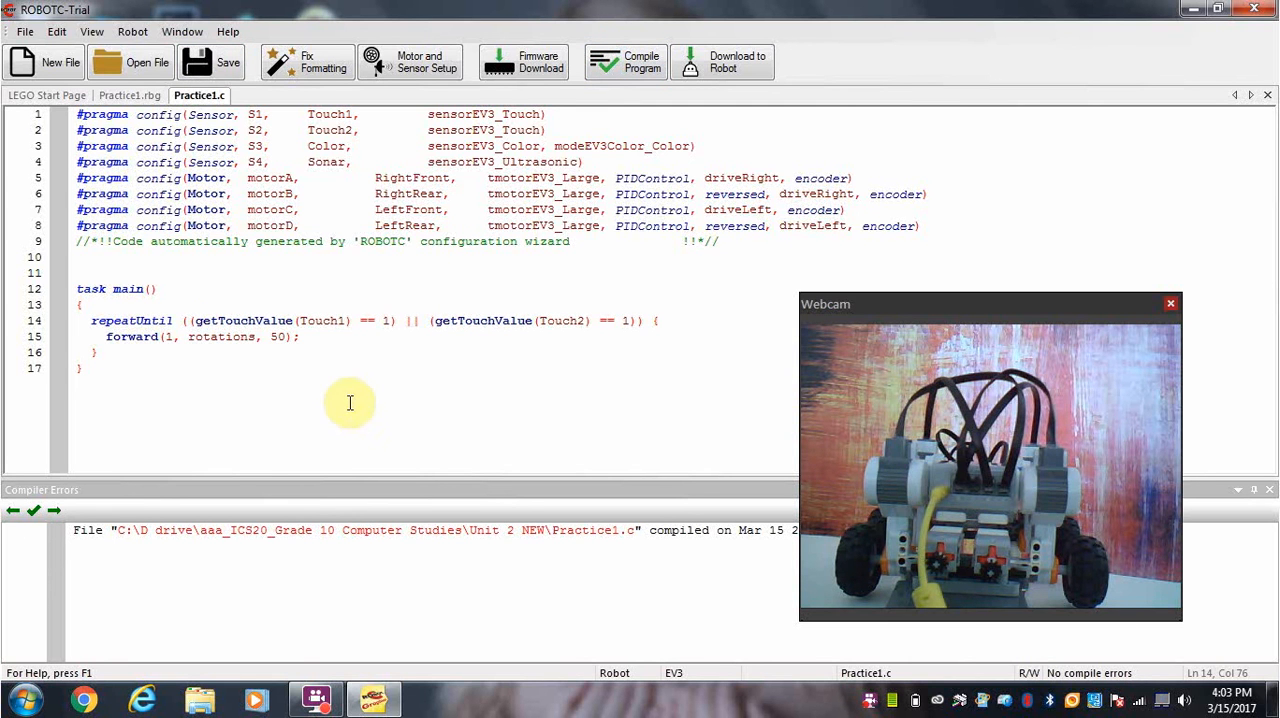
pyautogui.moveTo(185, 320)
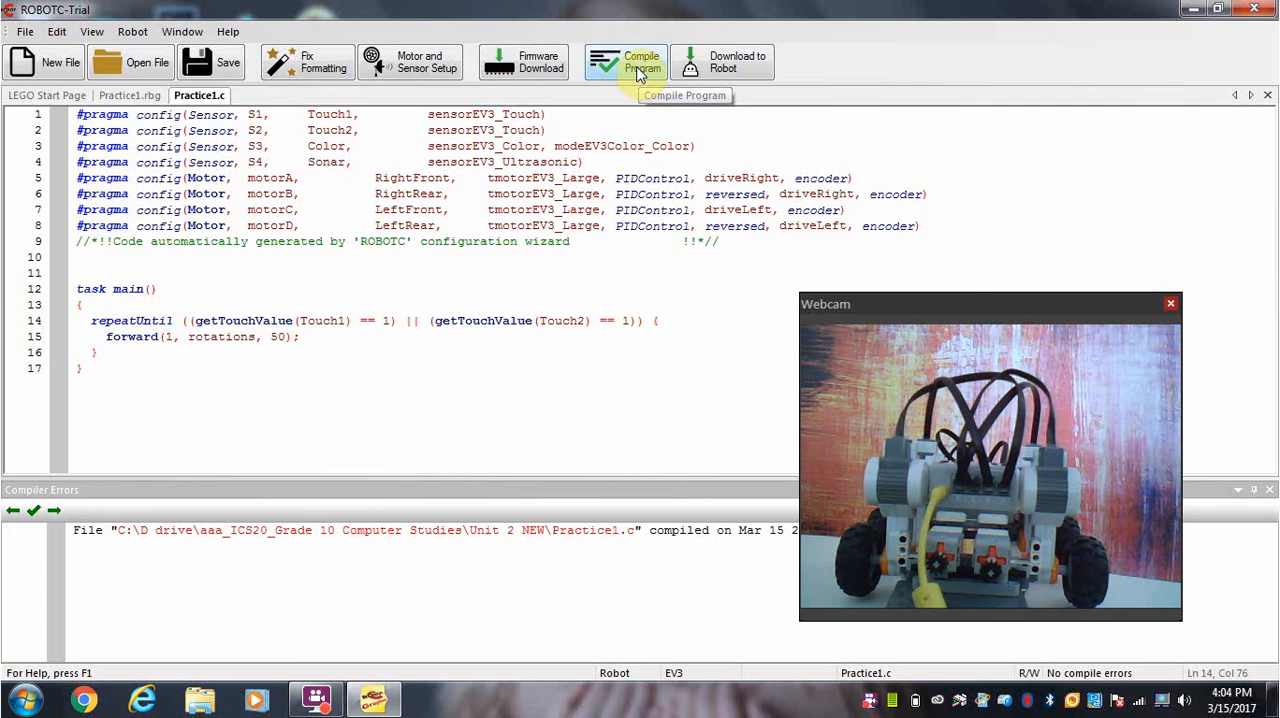
pyautogui.moveTo(722, 62)
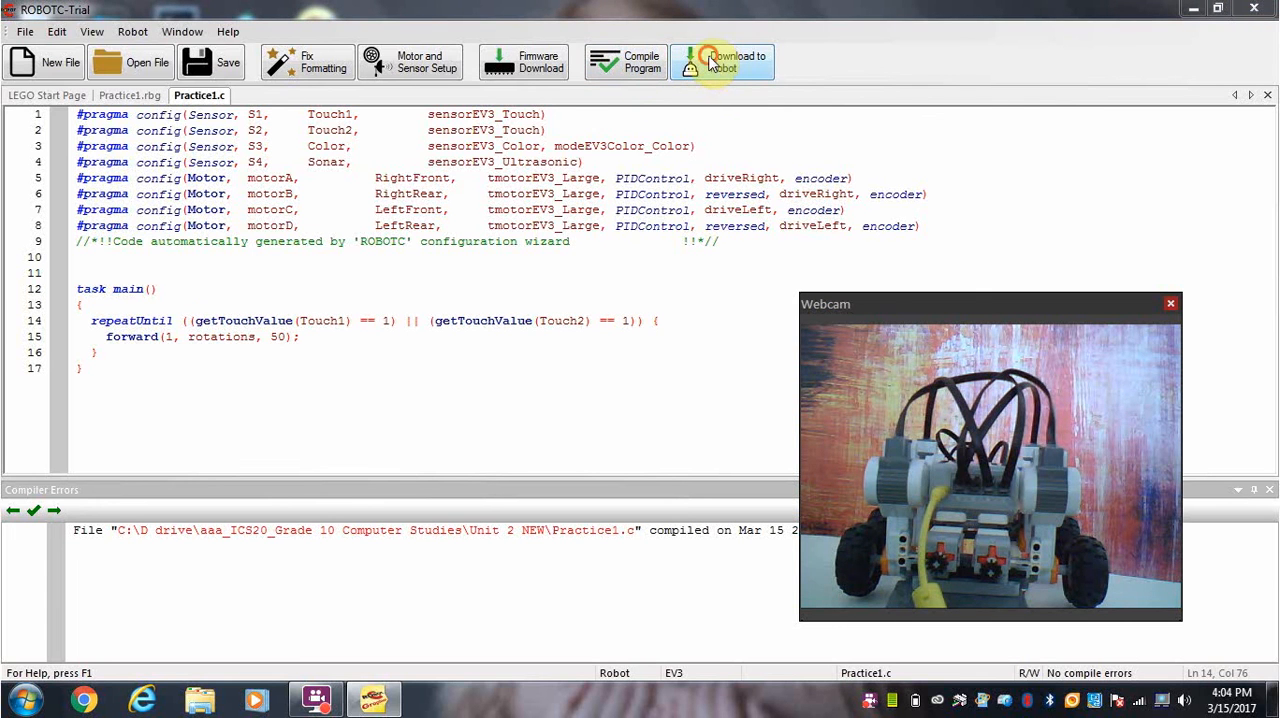
# Step: Download Practice1.c to the EV3 robot and close the Program Debug window
pyautogui.click(722, 62)
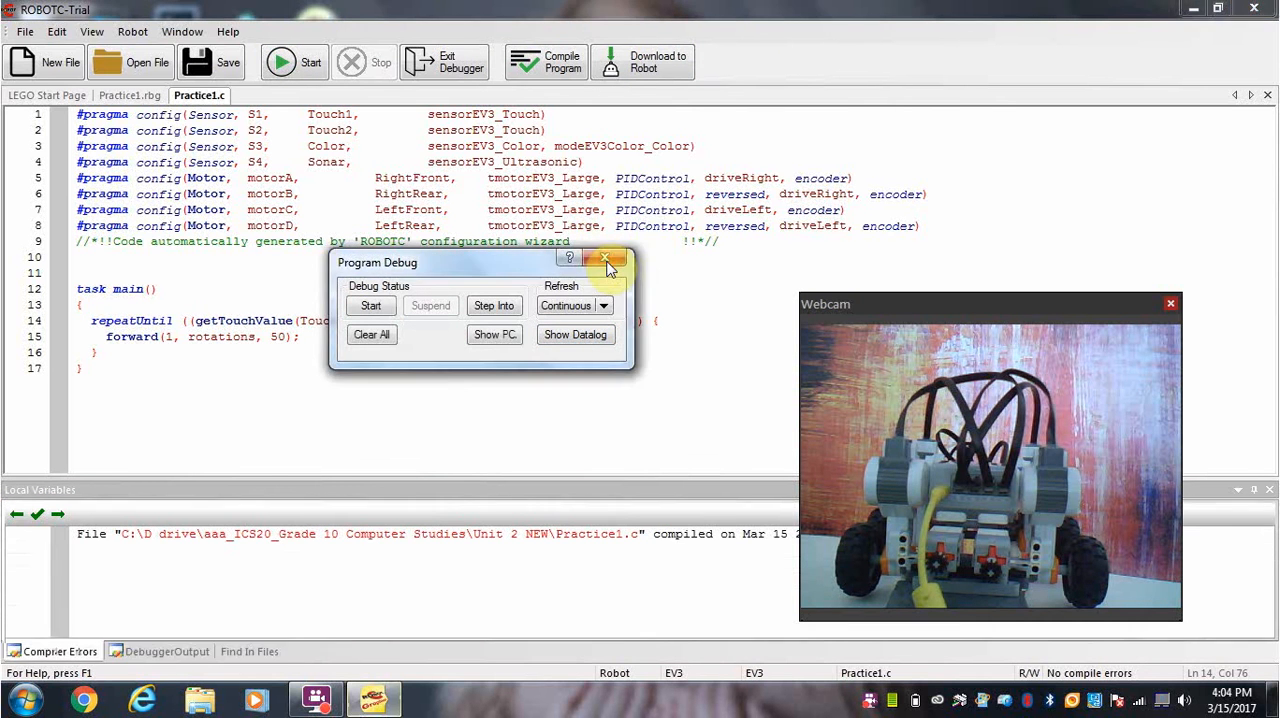
pyautogui.click(605, 259)
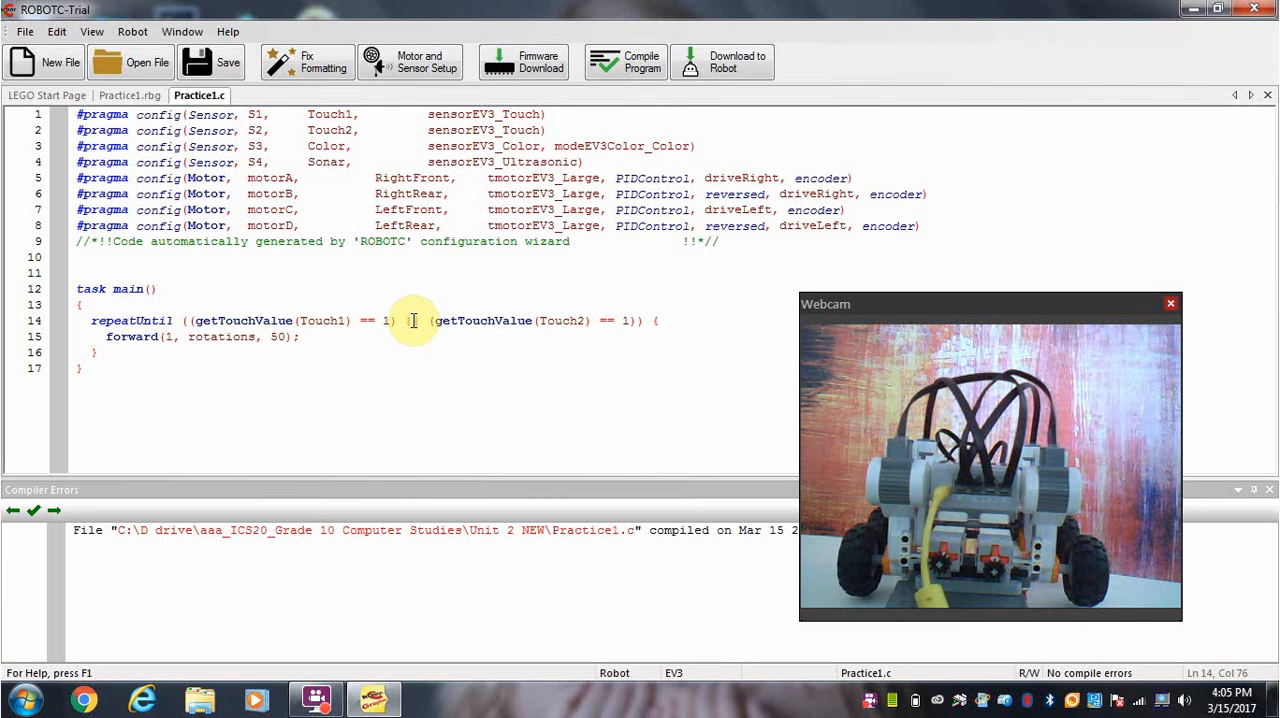
pyautogui.moveTo(408, 313)
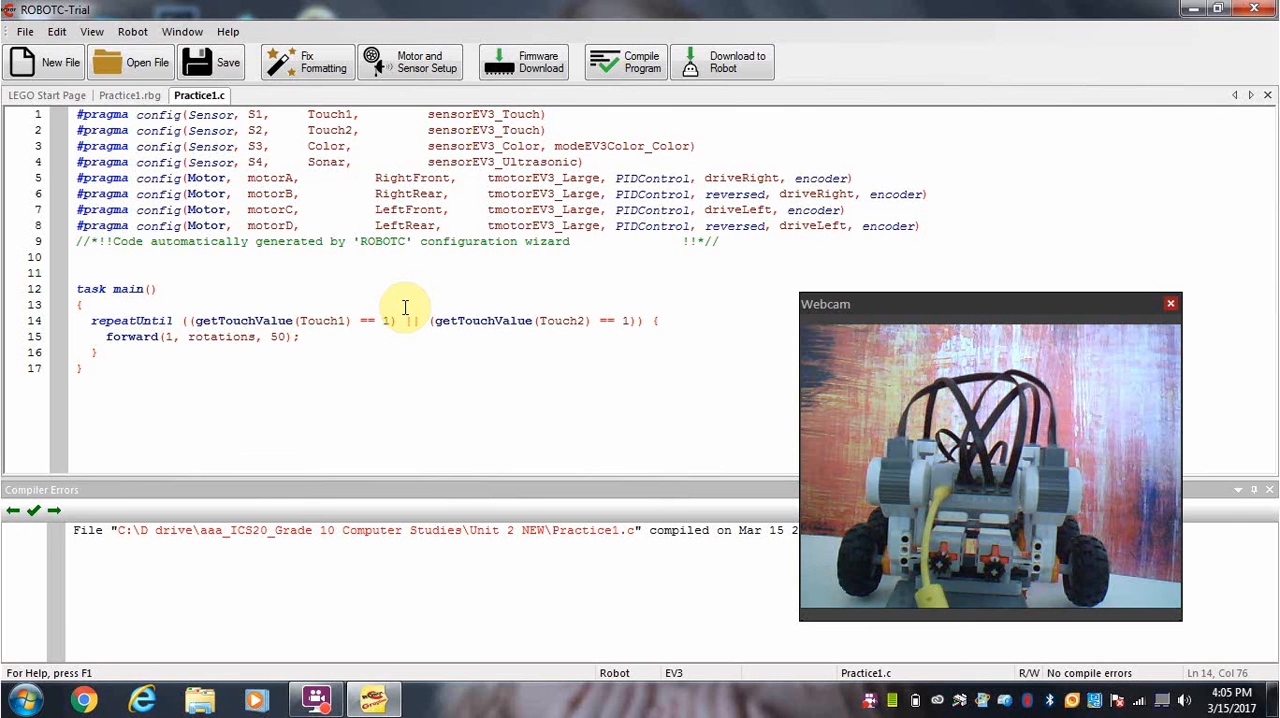
pyautogui.moveTo(378, 286)
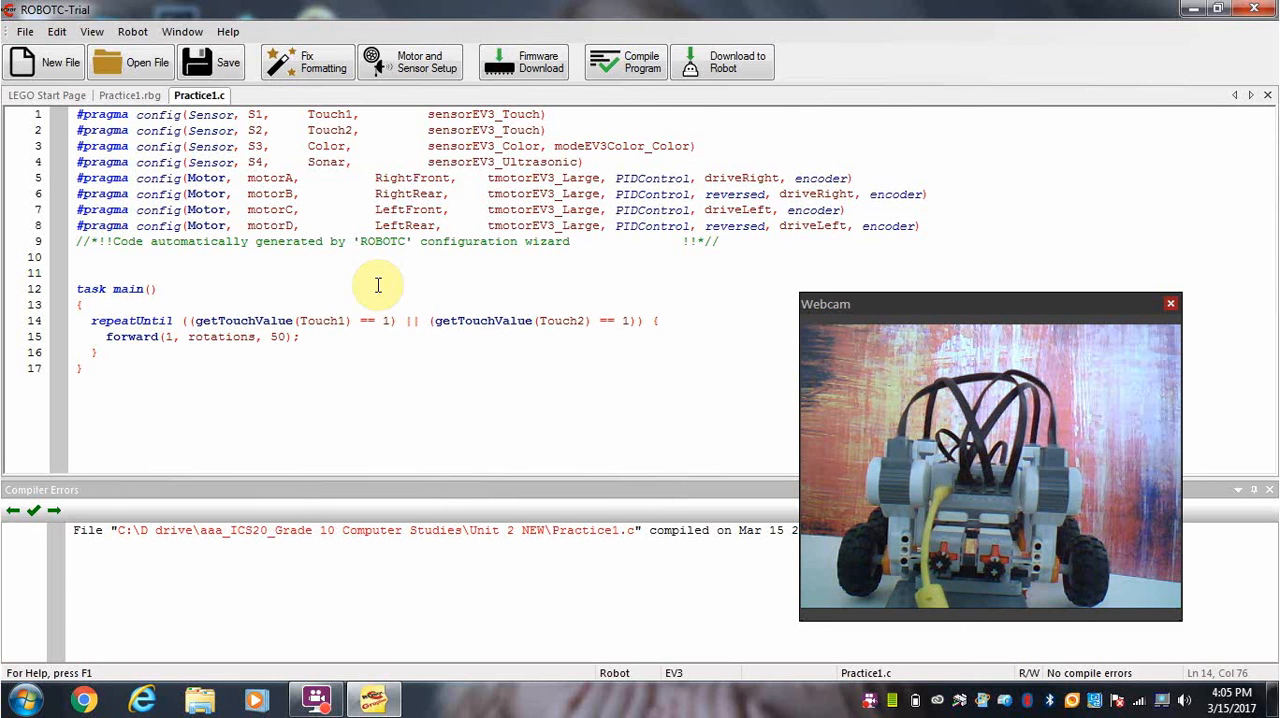
pyautogui.moveTo(428, 307)
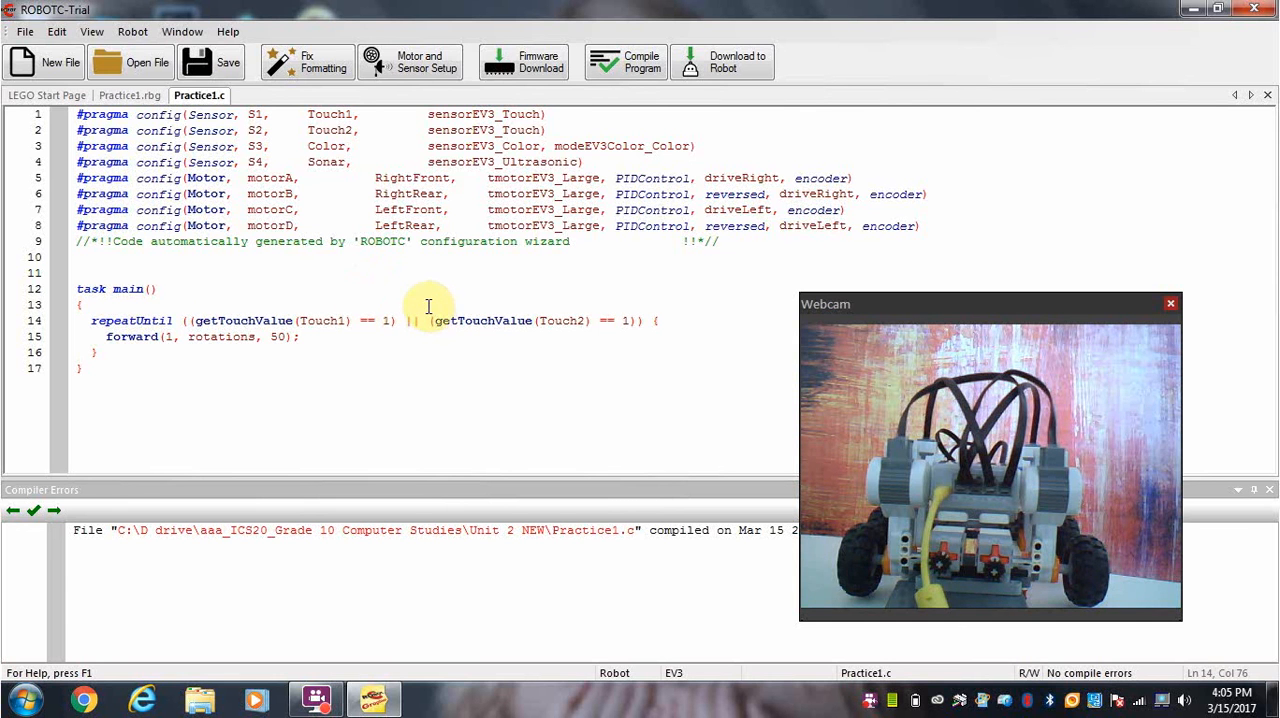